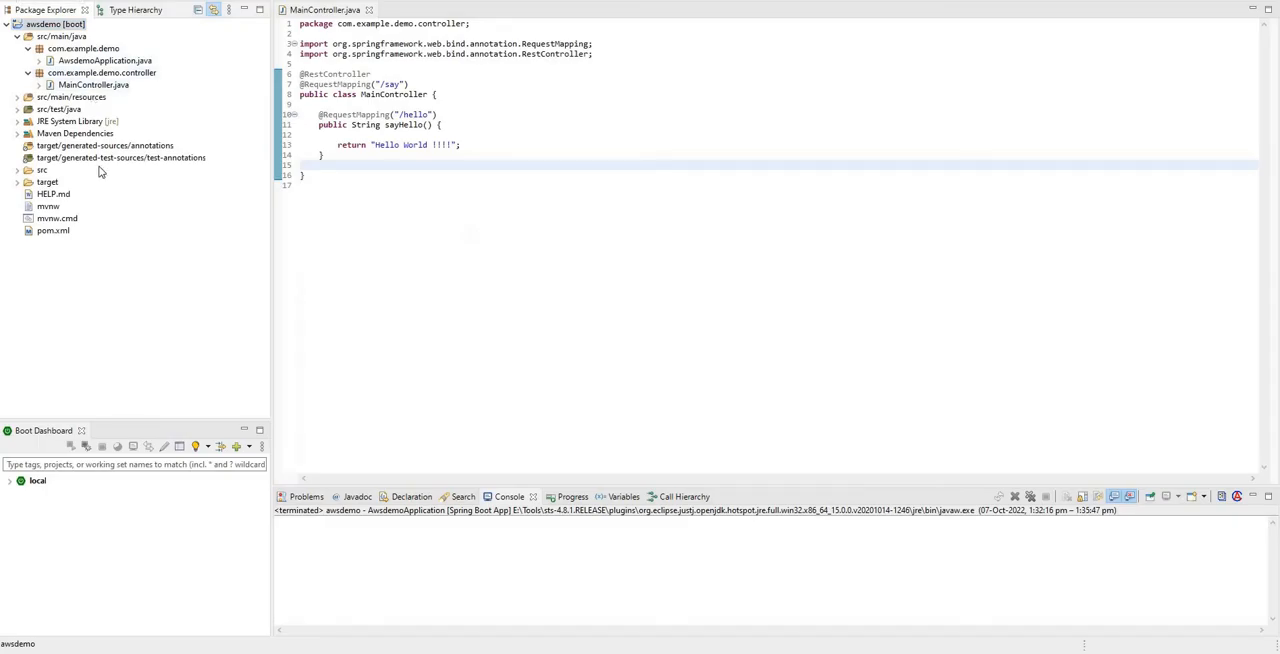
pyautogui.moveTo(90, 157)
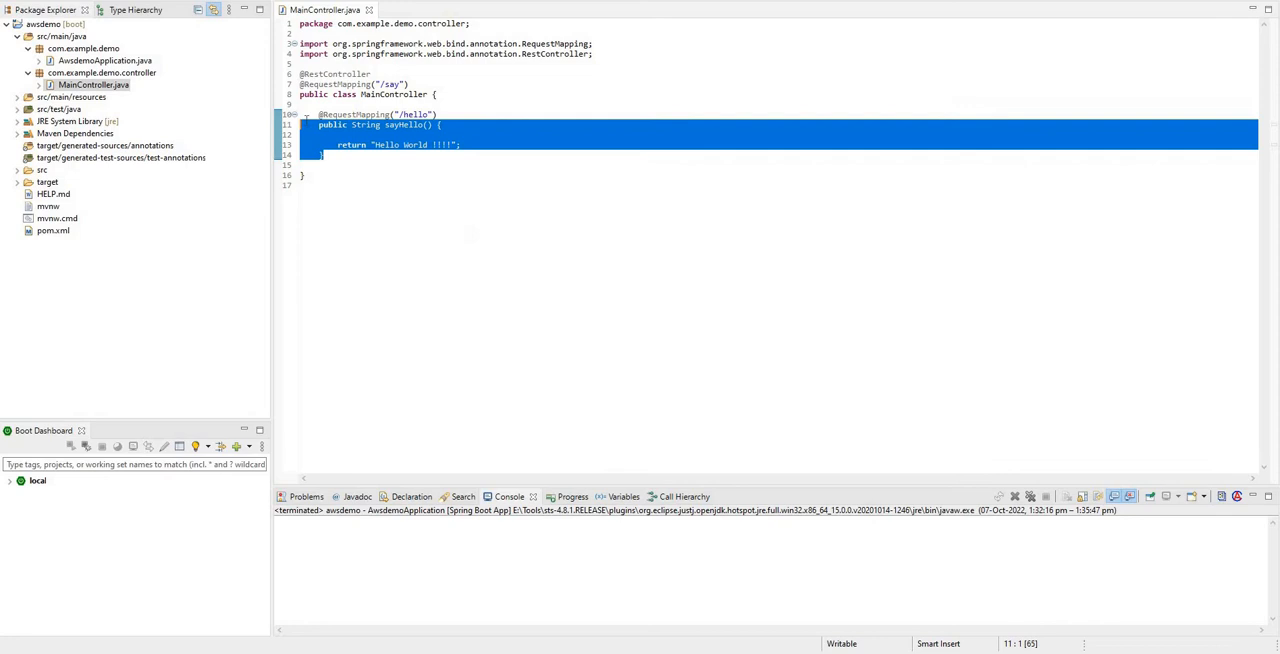
pyautogui.click(367, 124)
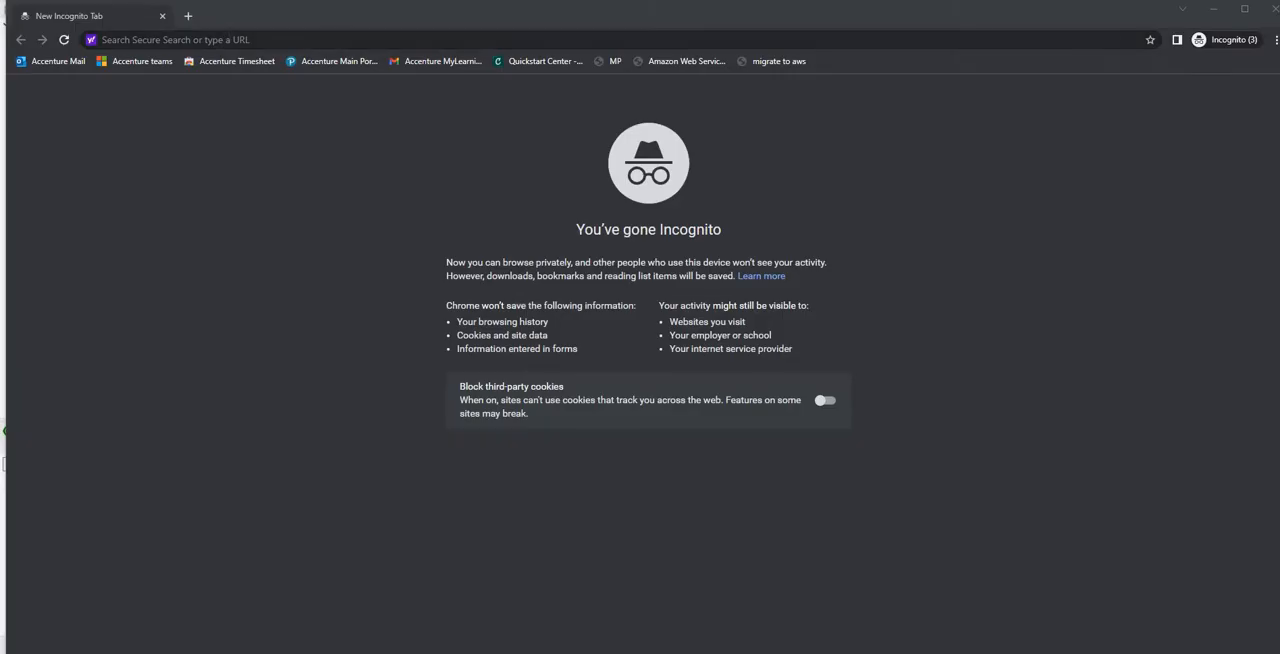
pyautogui.write('http://localhost:8080/say/hello')
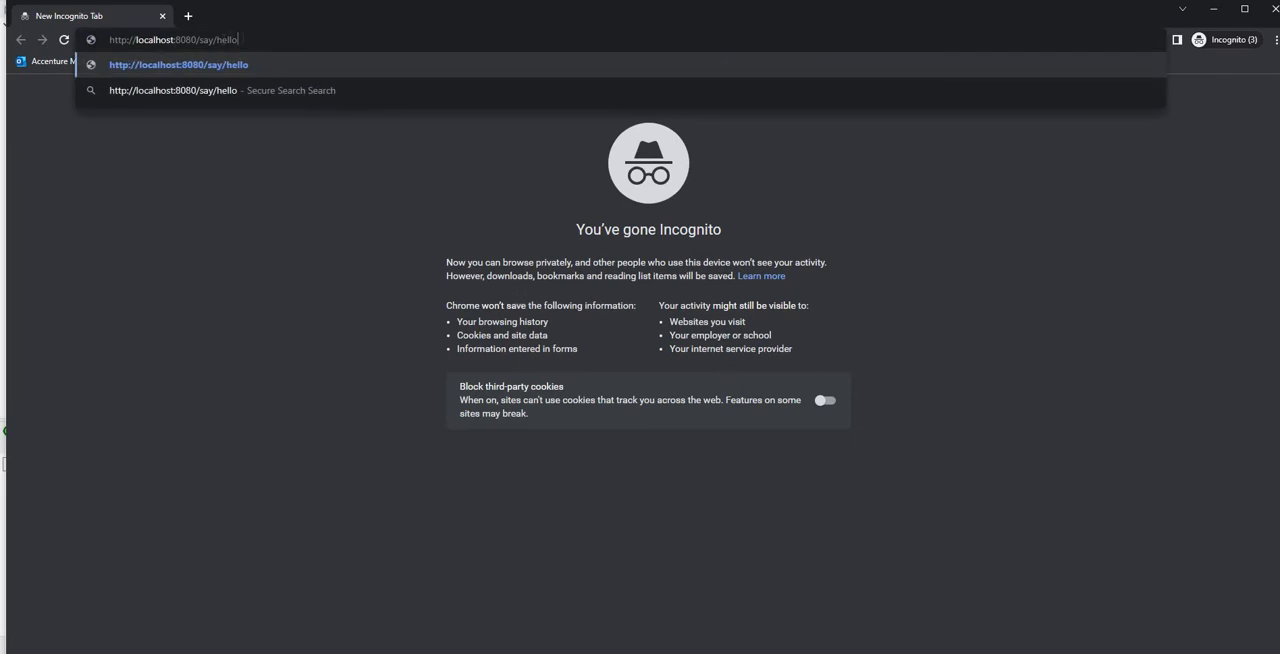
pyautogui.press('Enter')
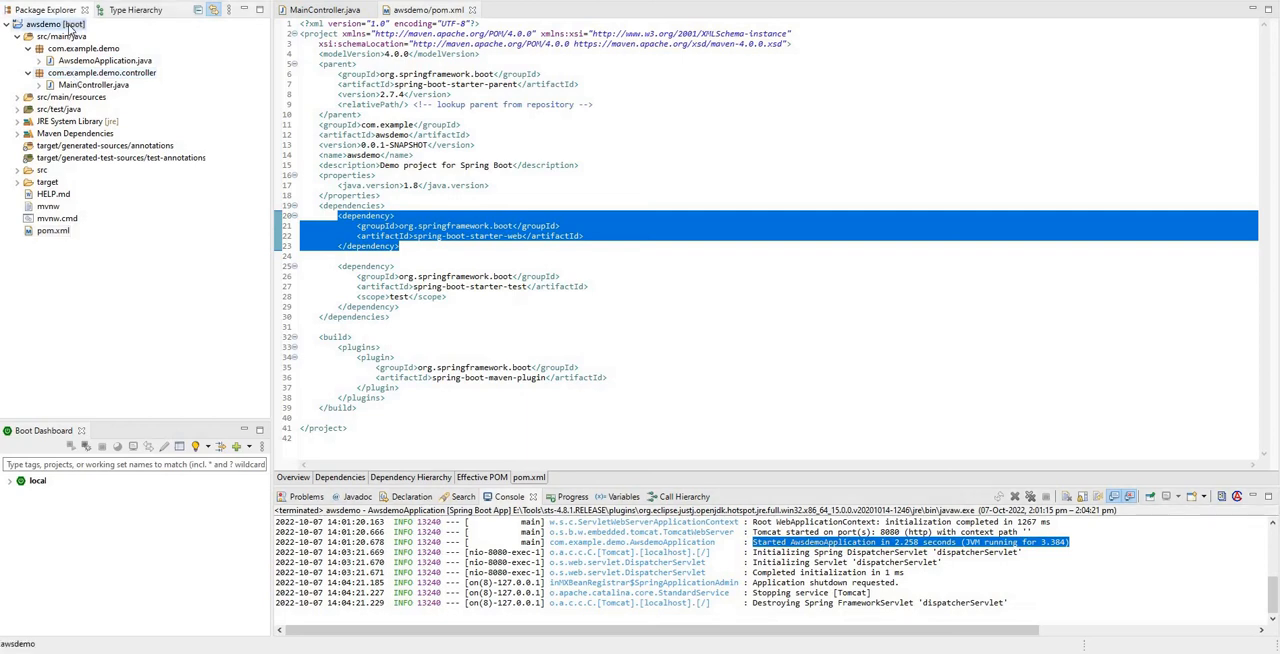
# Open a command prompt at D:\Tools\stsworkspace\awsdemo from the project's Location folder
pyautogui.rightClick(45, 24)
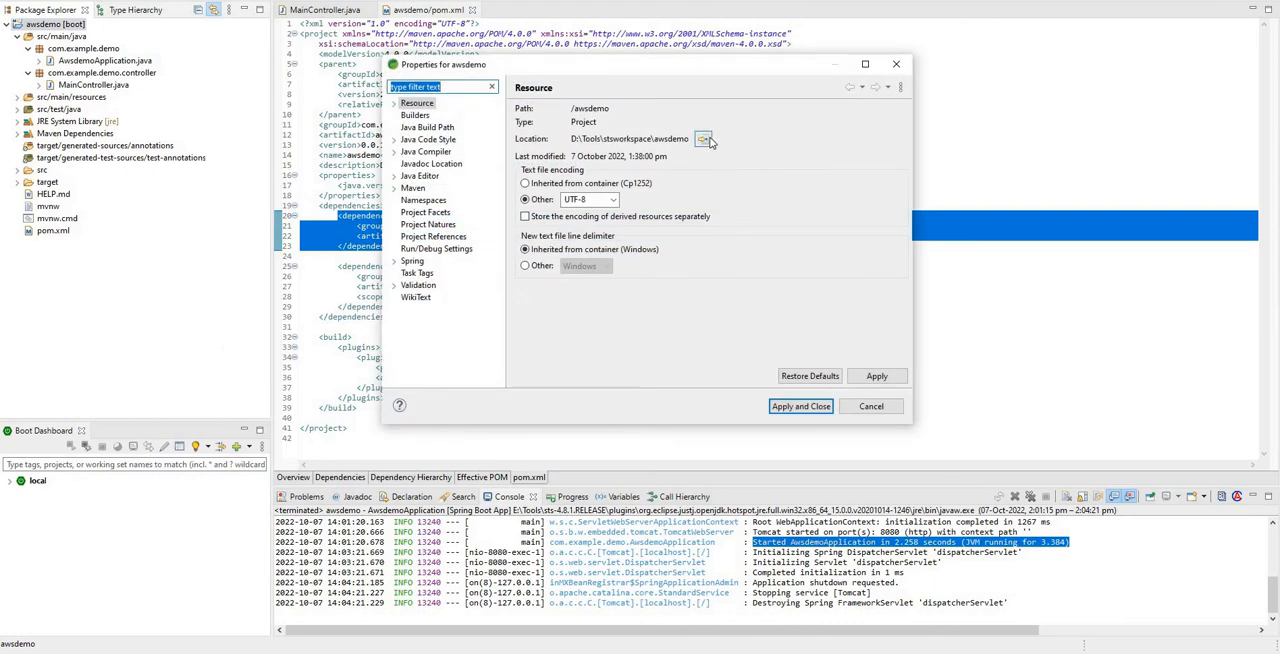
pyautogui.click(705, 138)
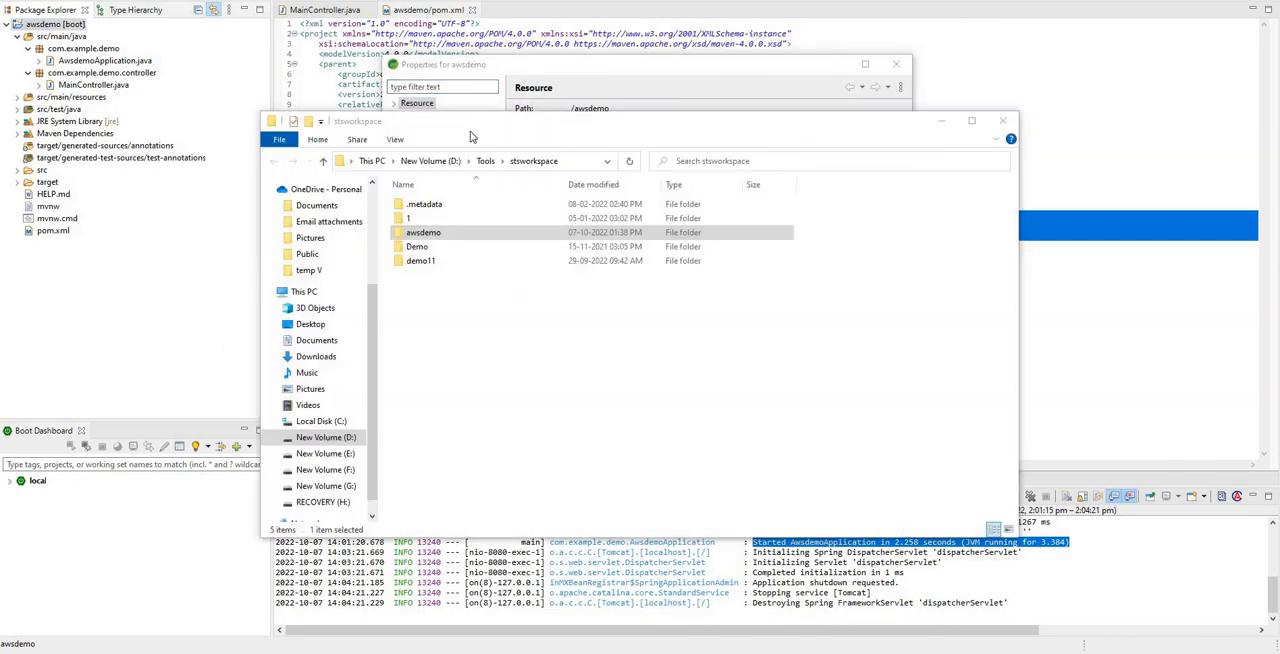
pyautogui.click(423, 232)
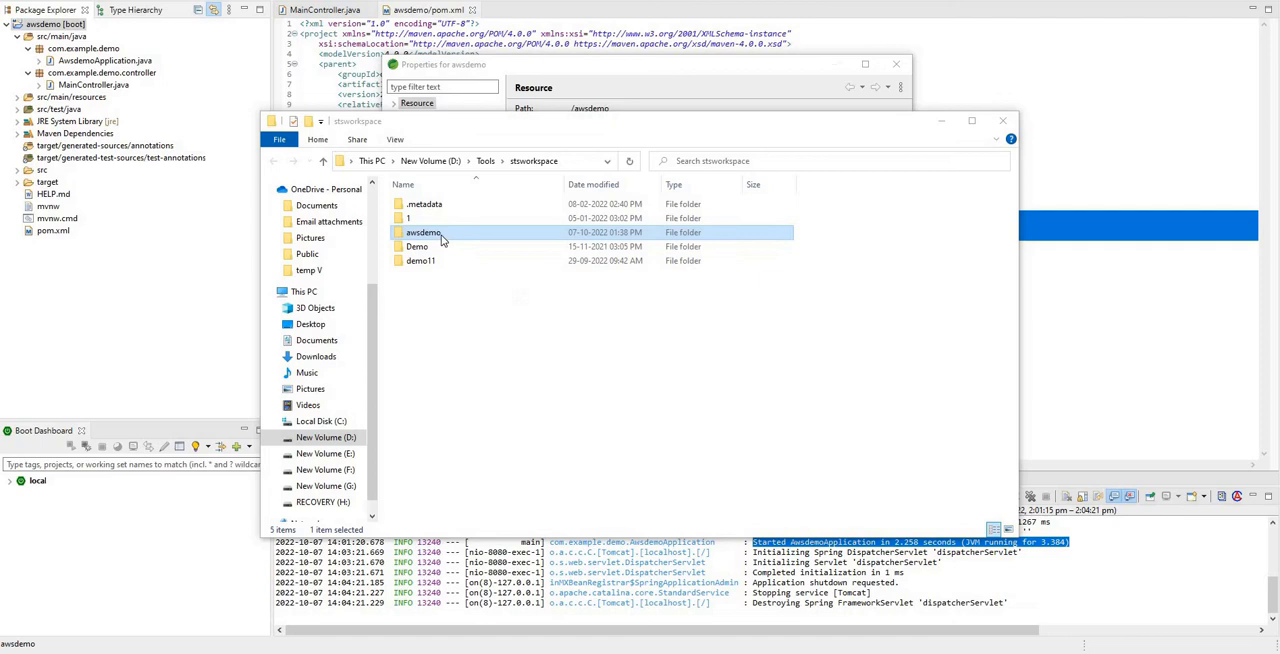
pyautogui.moveTo(422, 237)
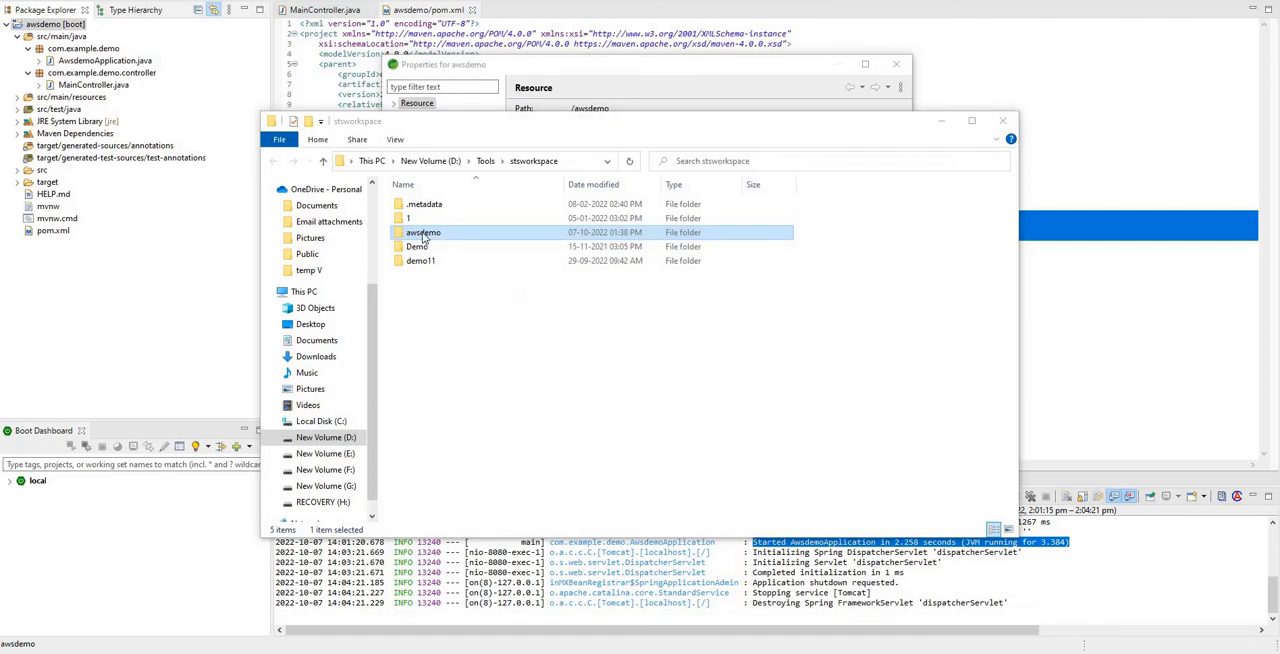
pyautogui.doubleClick(413, 232)
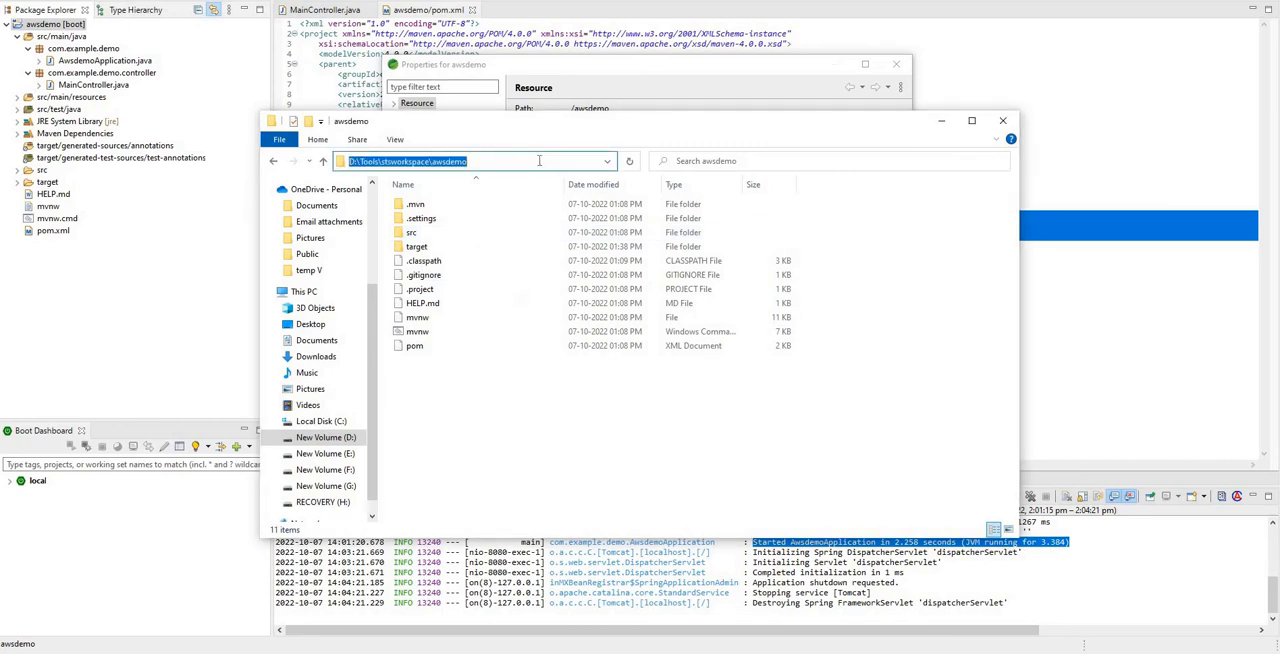
pyautogui.write('cmd')
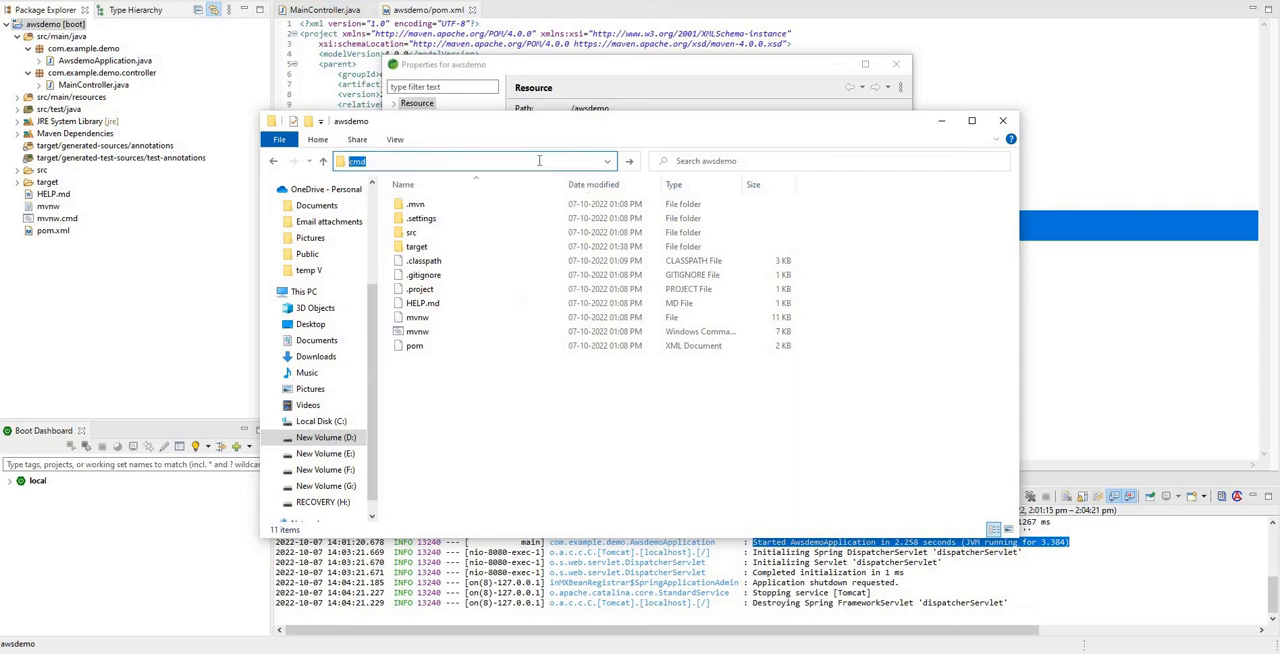
pyautogui.press('Enter')
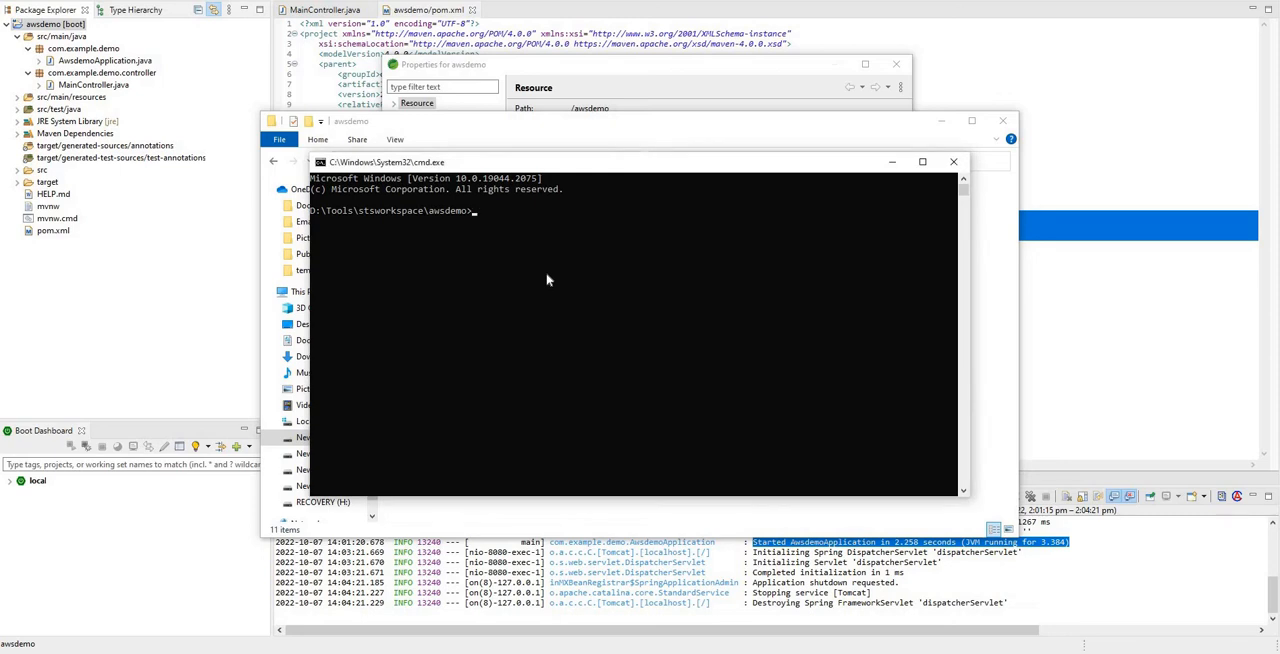
# Run 'mvn clean install' in the awsdemo project folder
pyautogui.write('mvn')
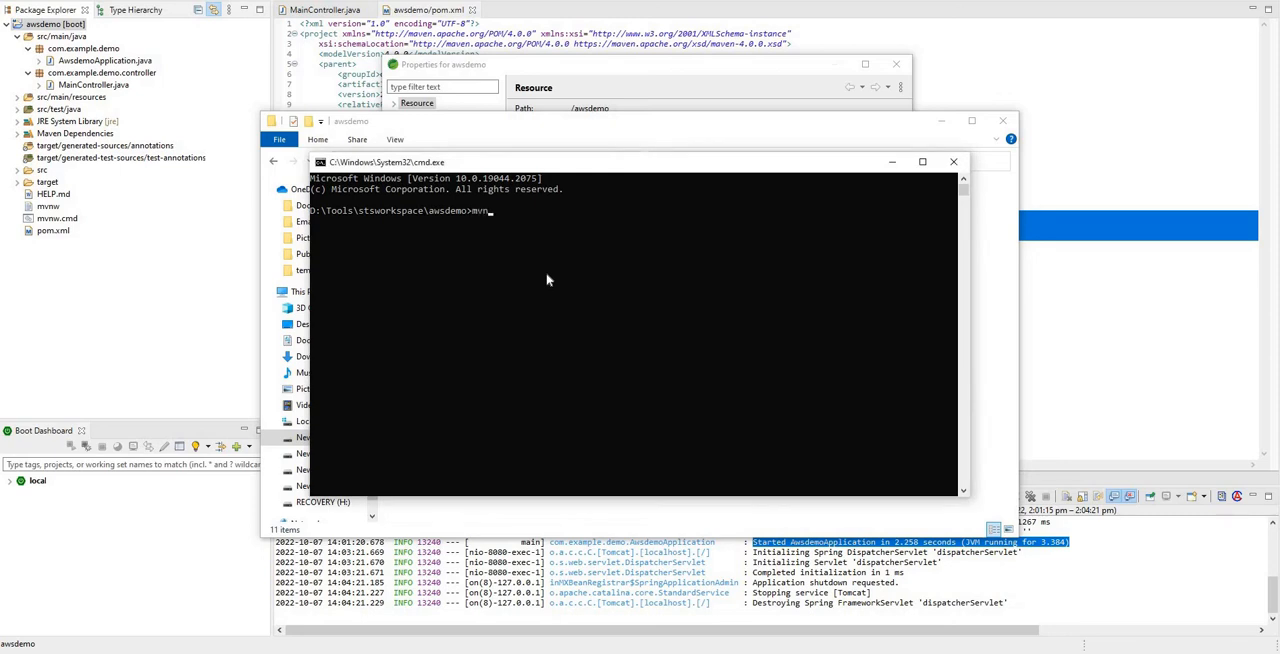
pyautogui.write('clean')
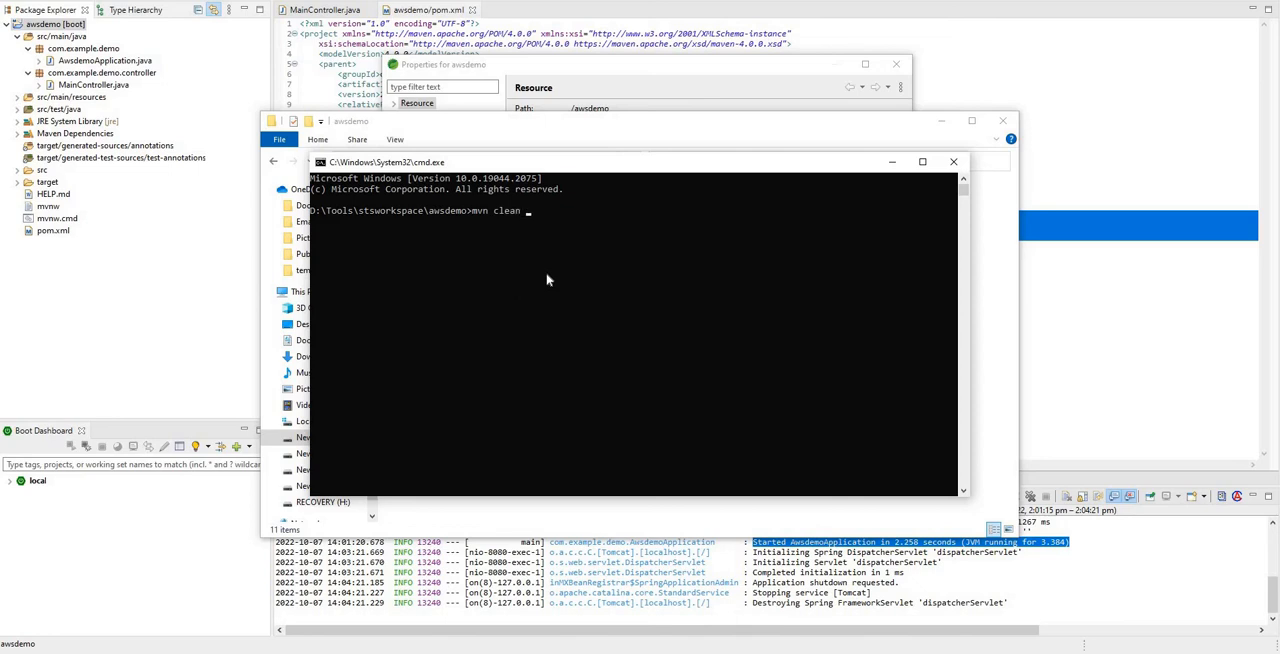
pyautogui.write('install')
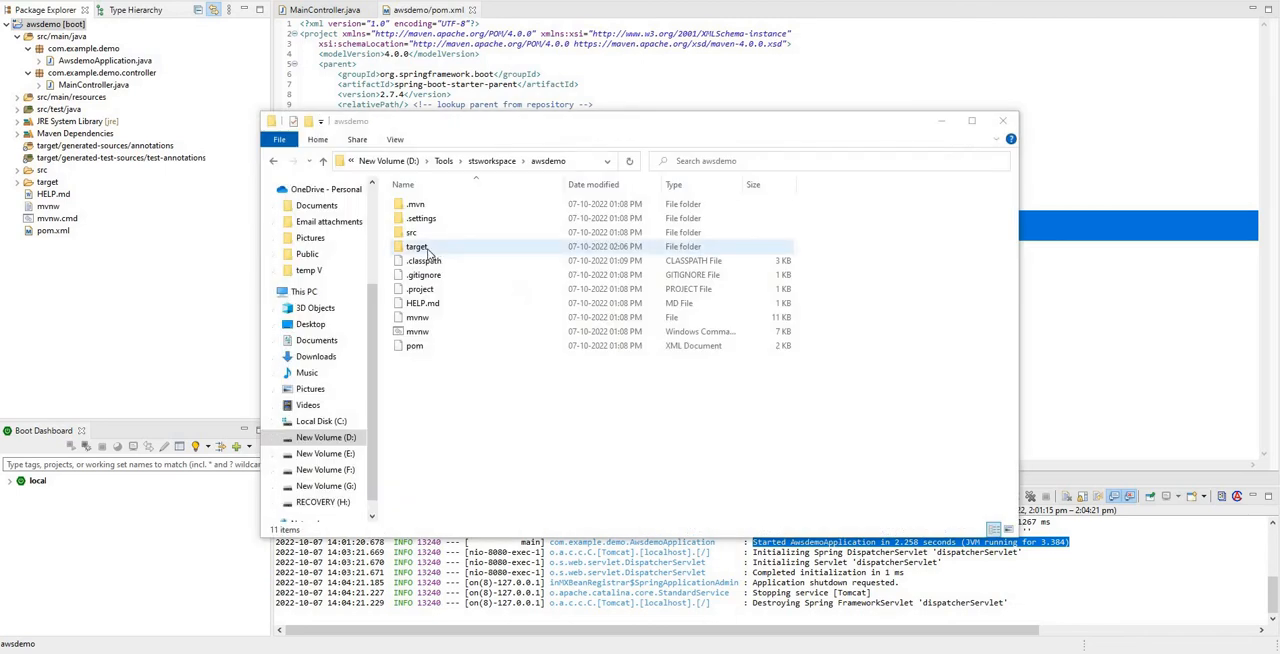
# Open awsdemo's target folder and select awsdemo-0.0.1-SNAPSHOT.jar
pyautogui.doubleClick(416, 246)
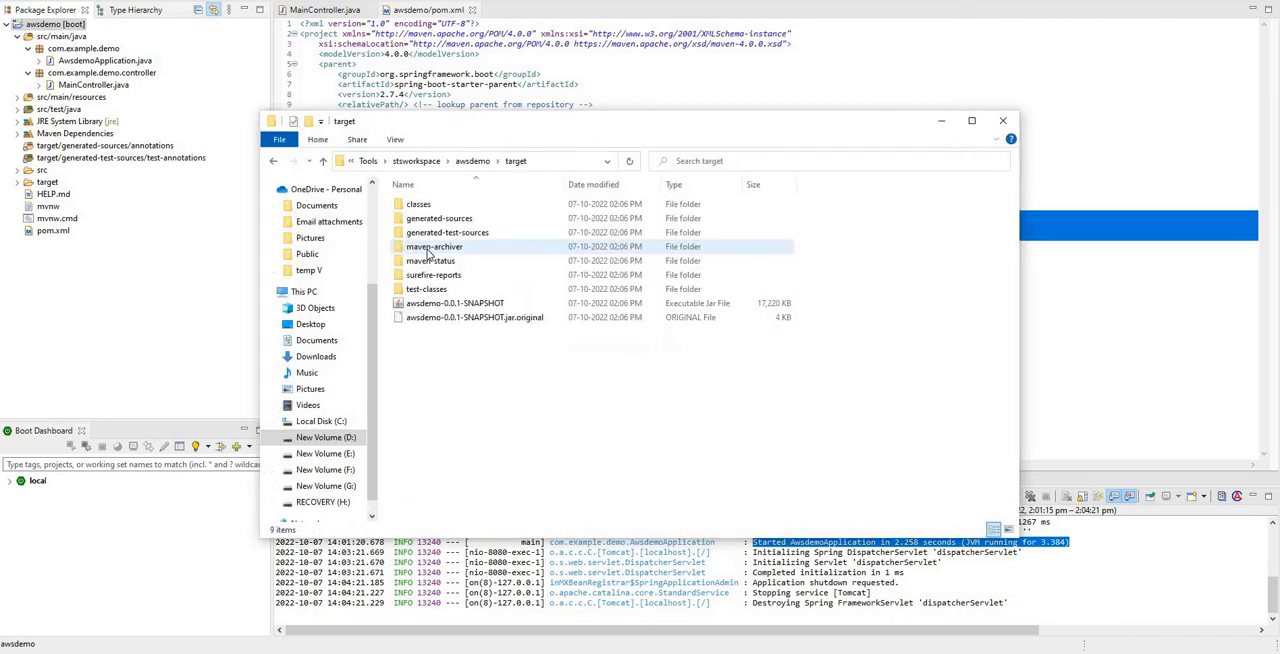
pyautogui.click(455, 303)
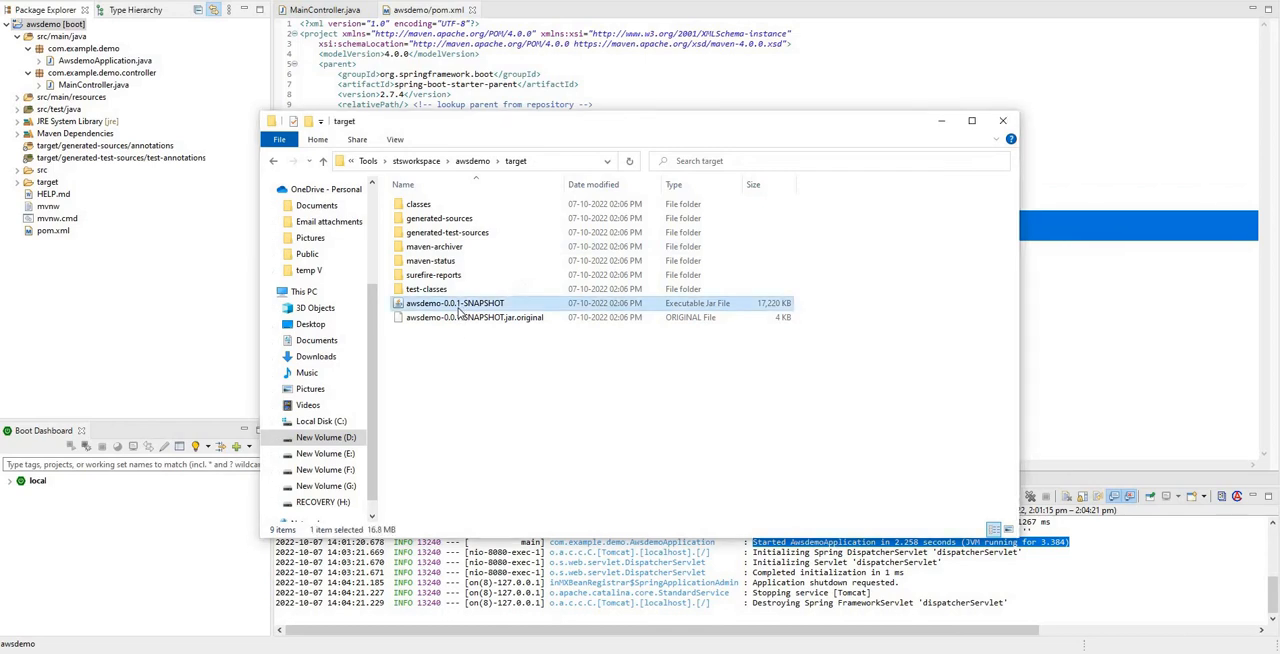
pyautogui.moveTo(457, 341)
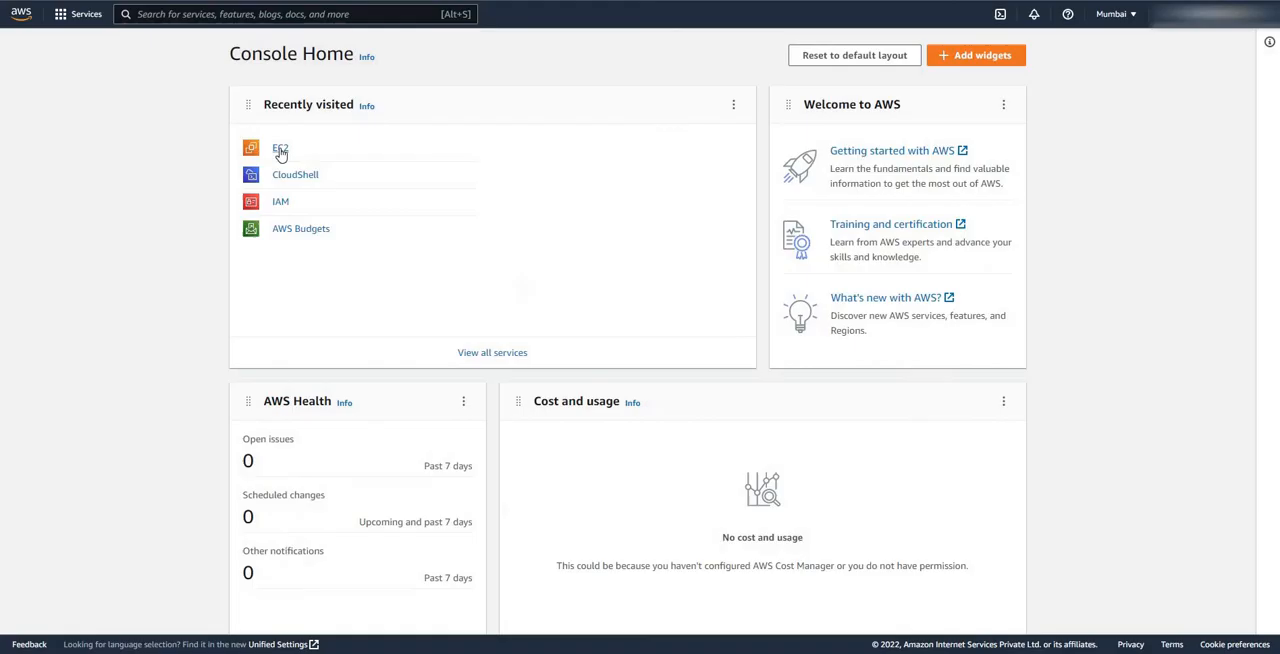
# Open EC2 from Recently visited and show the Instances list with MyFirstInstance
pyautogui.click(281, 150)
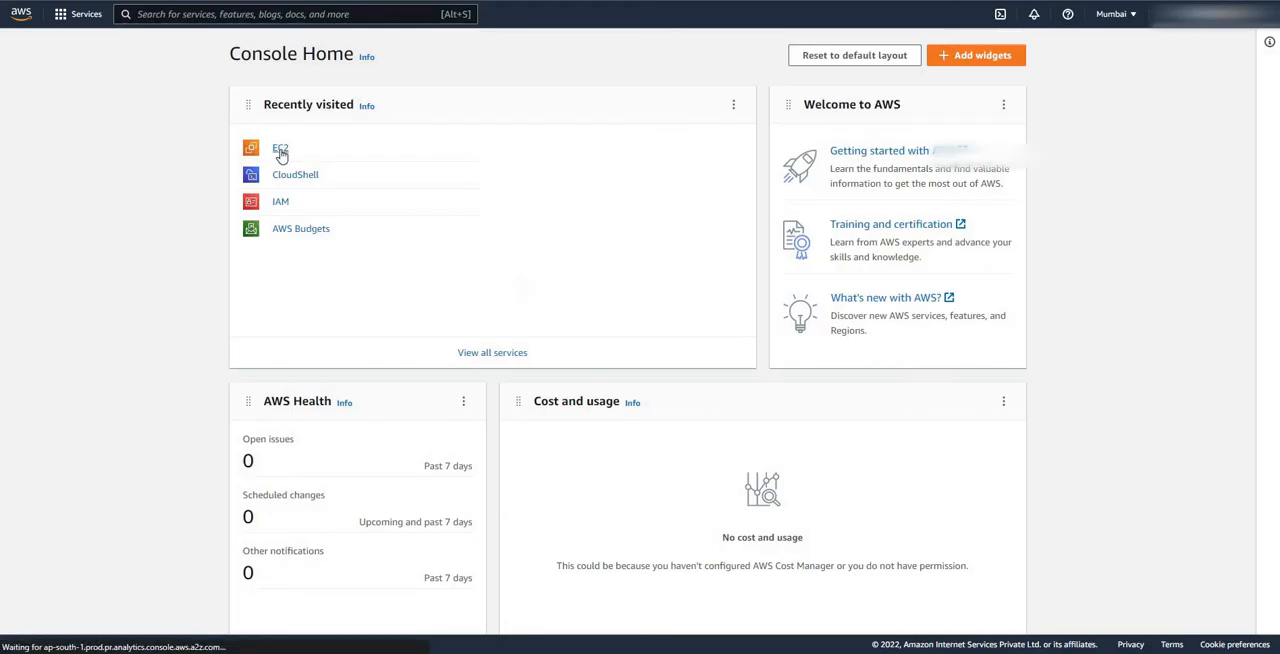
pyautogui.click(281, 150)
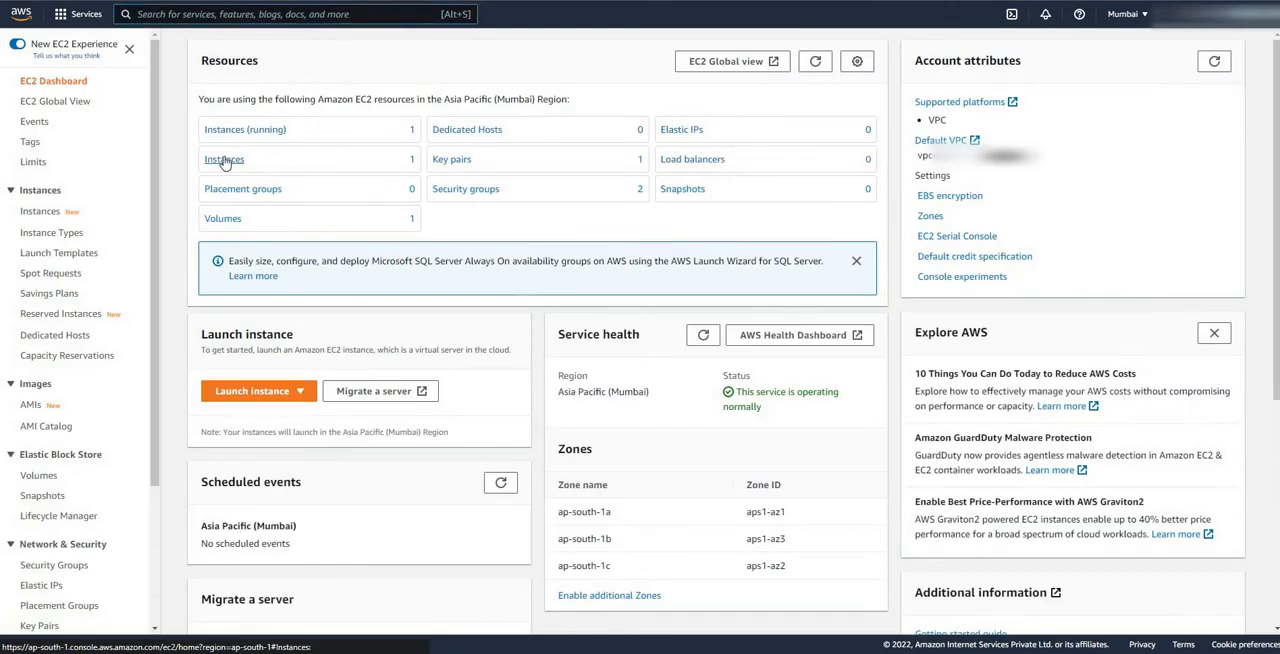
pyautogui.click(224, 159)
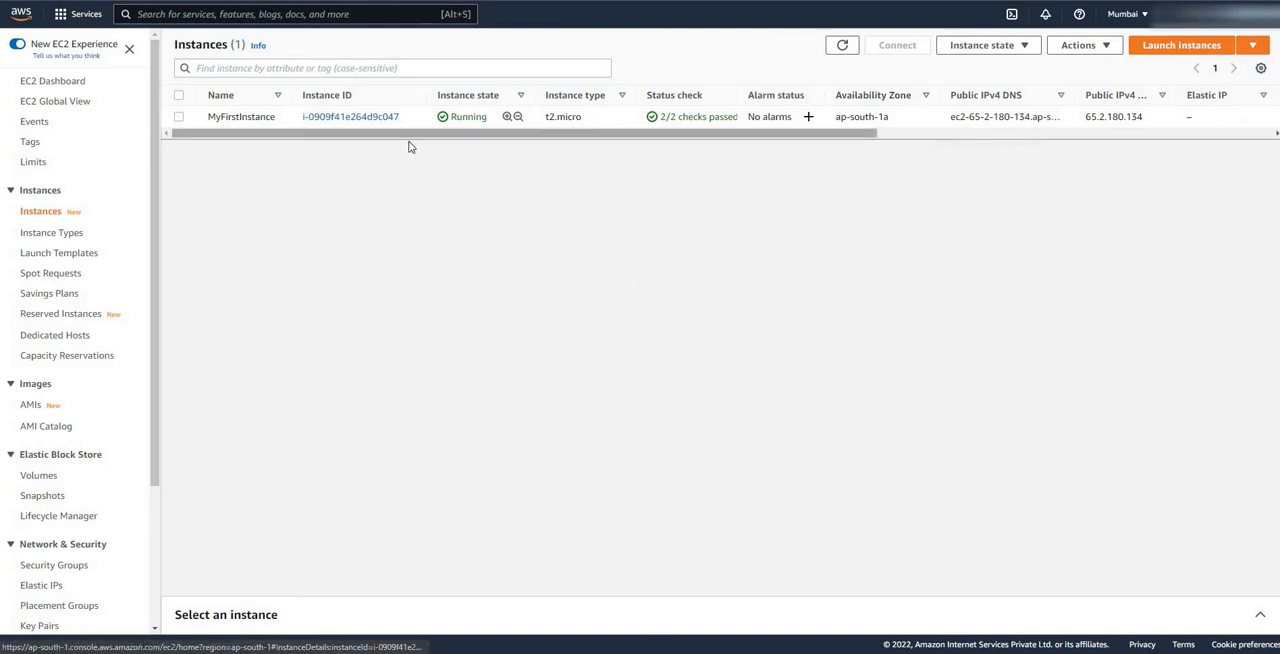
pyautogui.moveTo(530, 160)
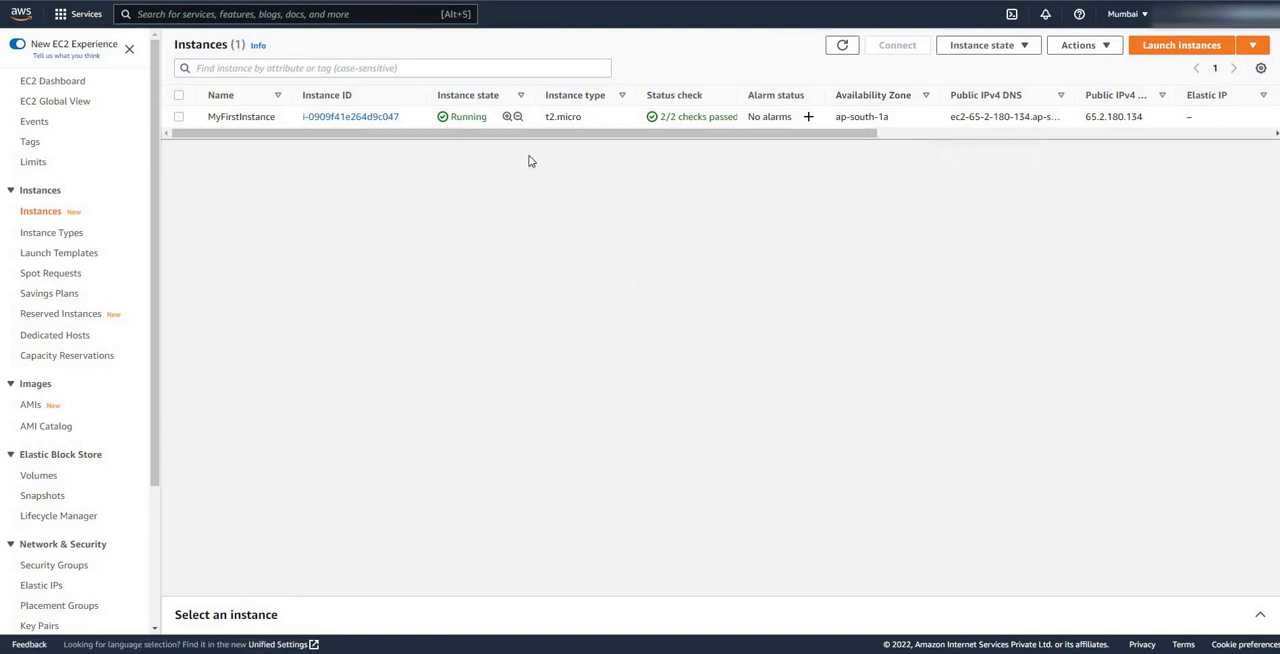
pyautogui.moveTo(1108, 116)
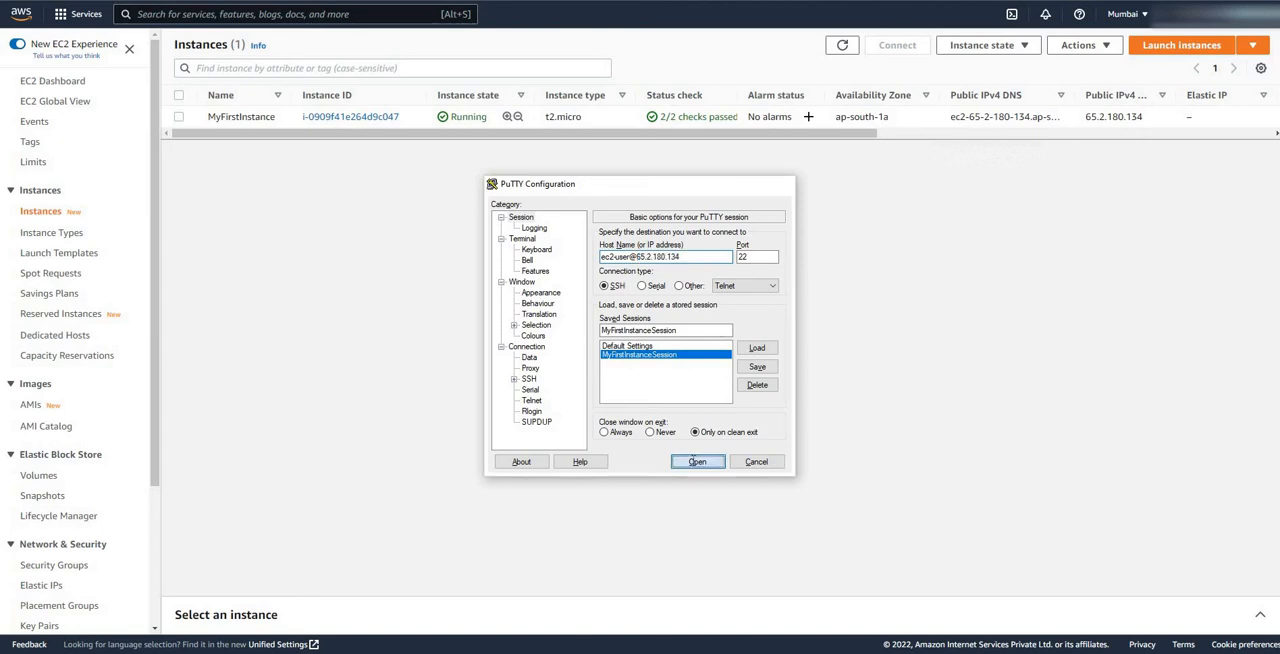
pyautogui.click(697, 461)
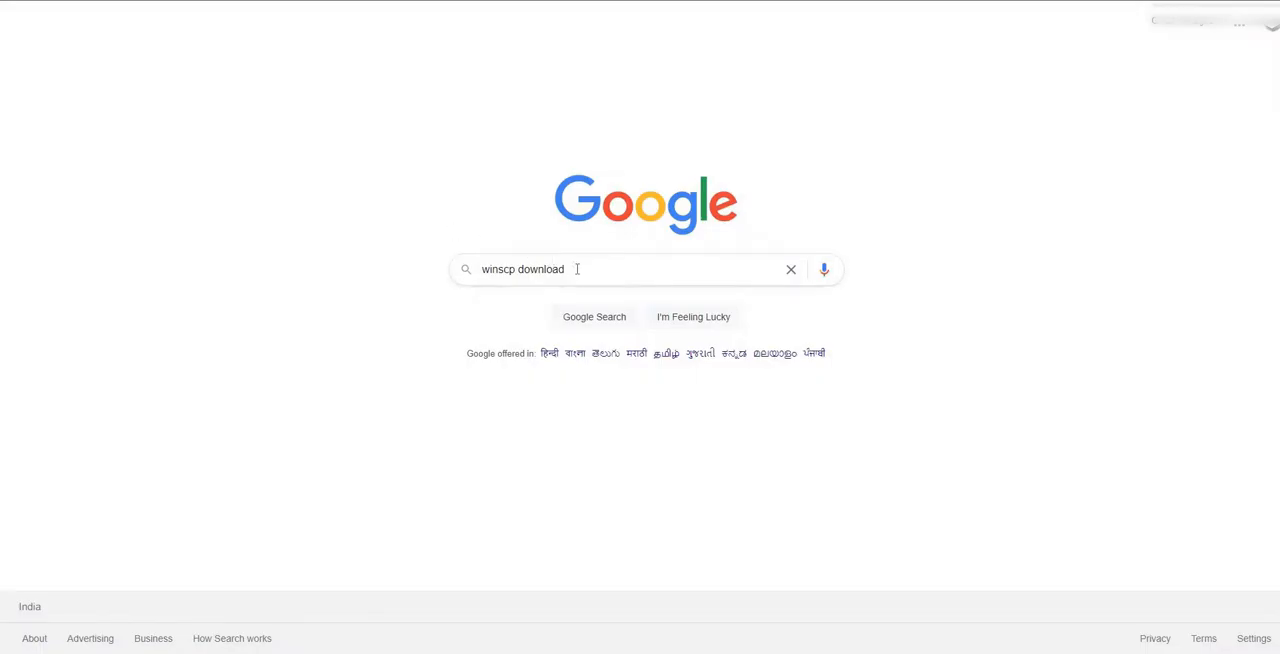
# Search for WinSCP and download the 5.21.5 installer from winscp.net
pyautogui.click(550, 269)
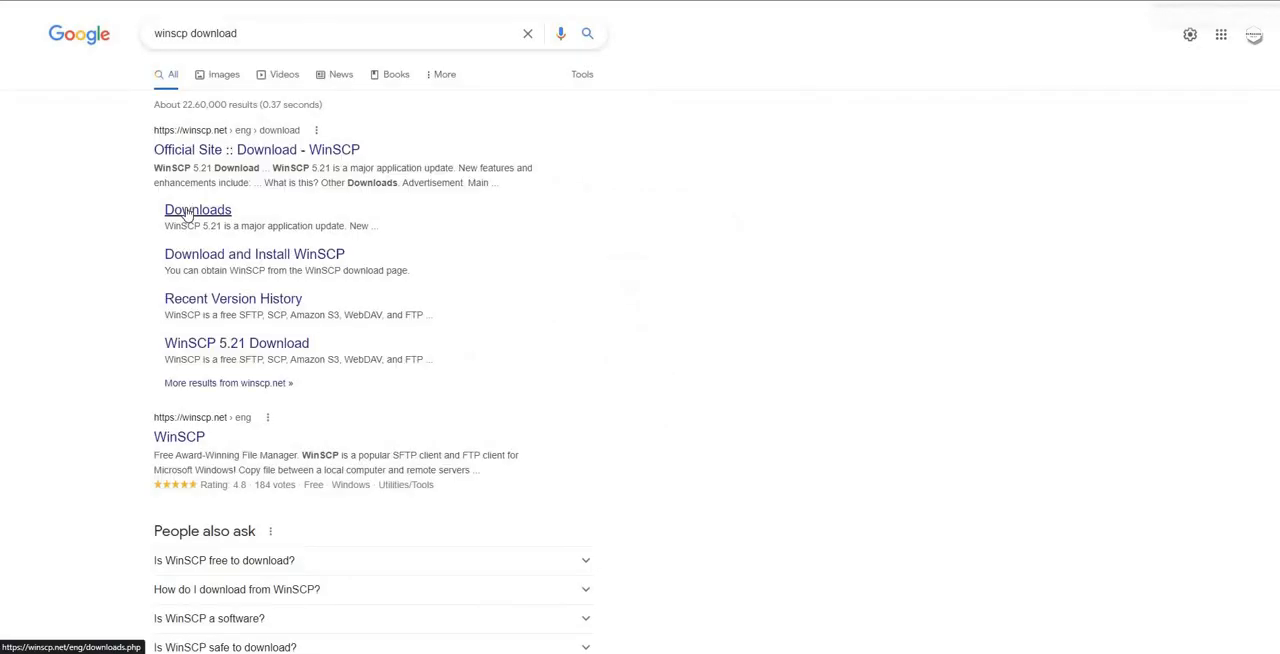
pyautogui.click(197, 210)
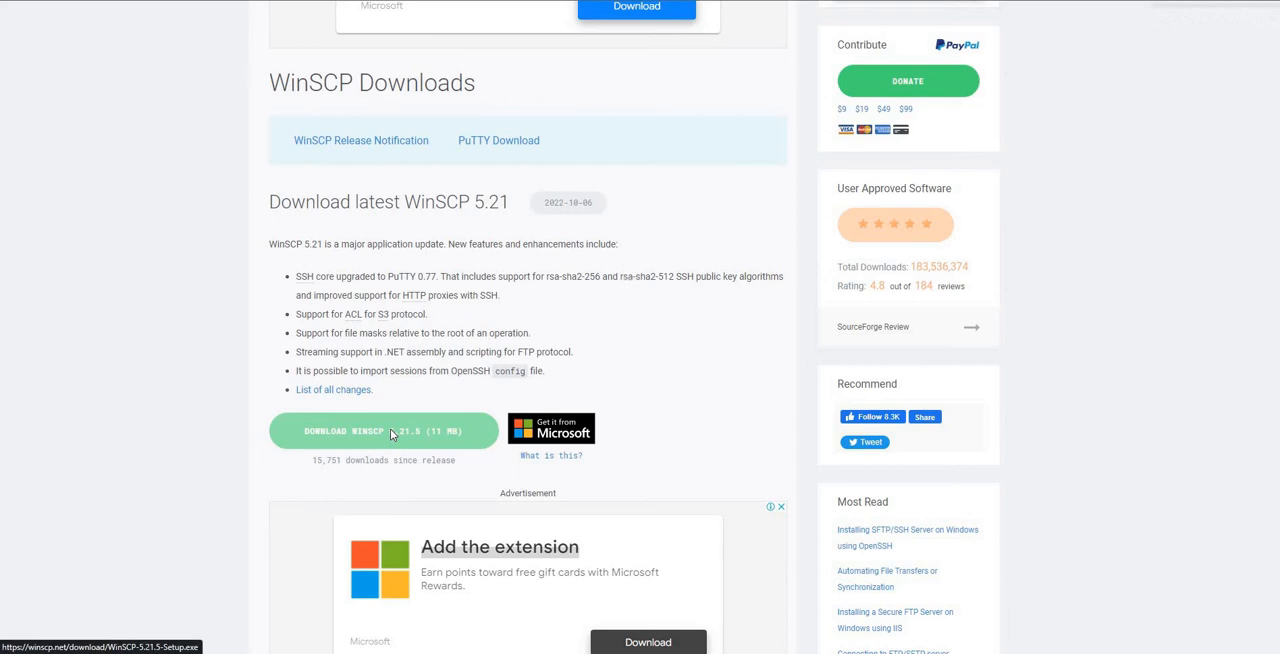
pyautogui.click(385, 430)
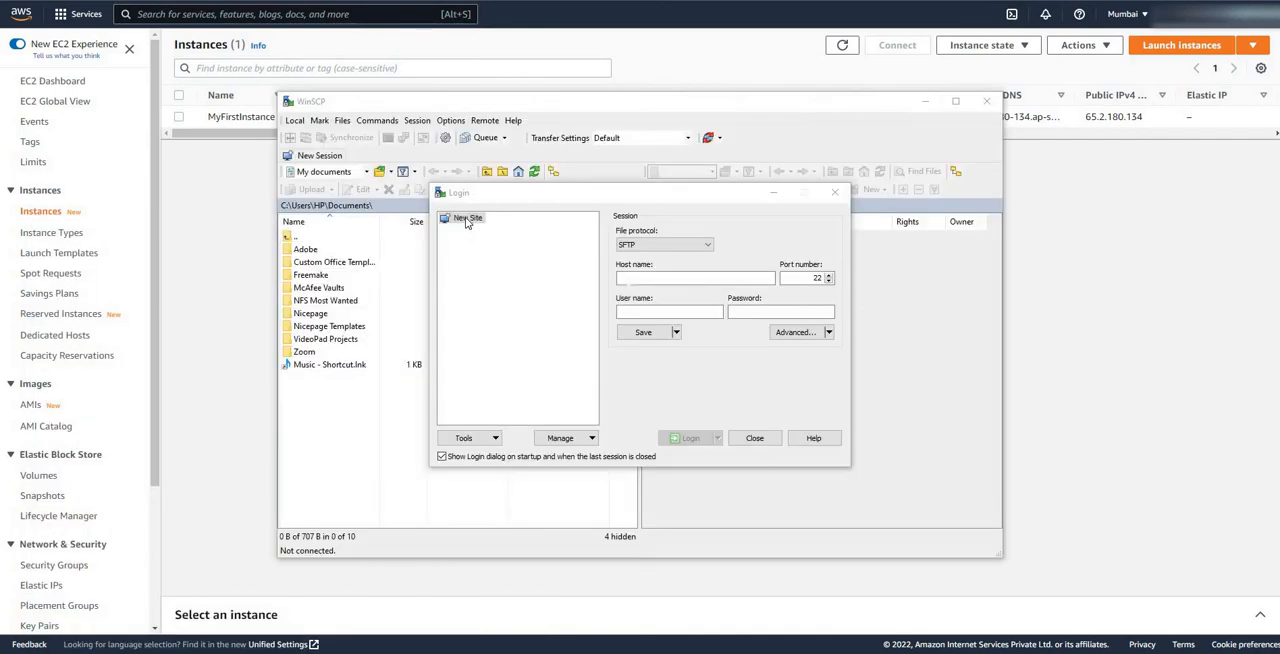
# Enter host 65.2.180.134 and set the MyFirstInstancePPKFile key under SSH authentication
pyautogui.write('65.2.180.134')
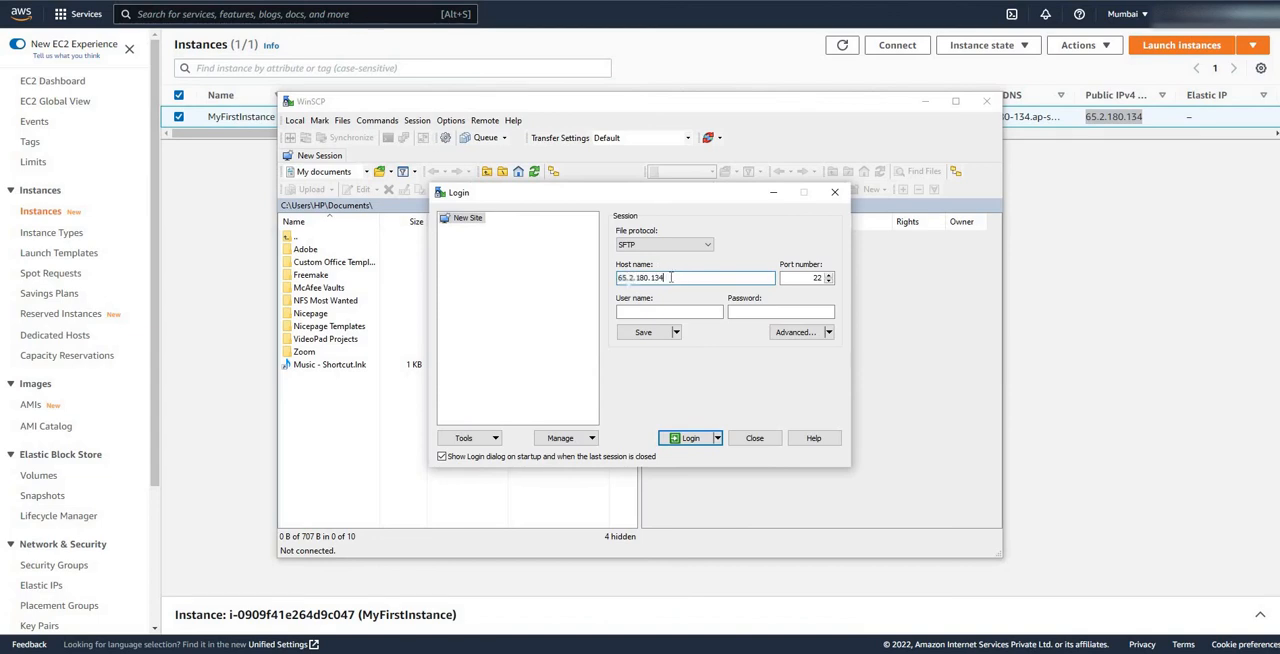
pyautogui.tripleClick(694, 277)
pyautogui.write('ec2-user')
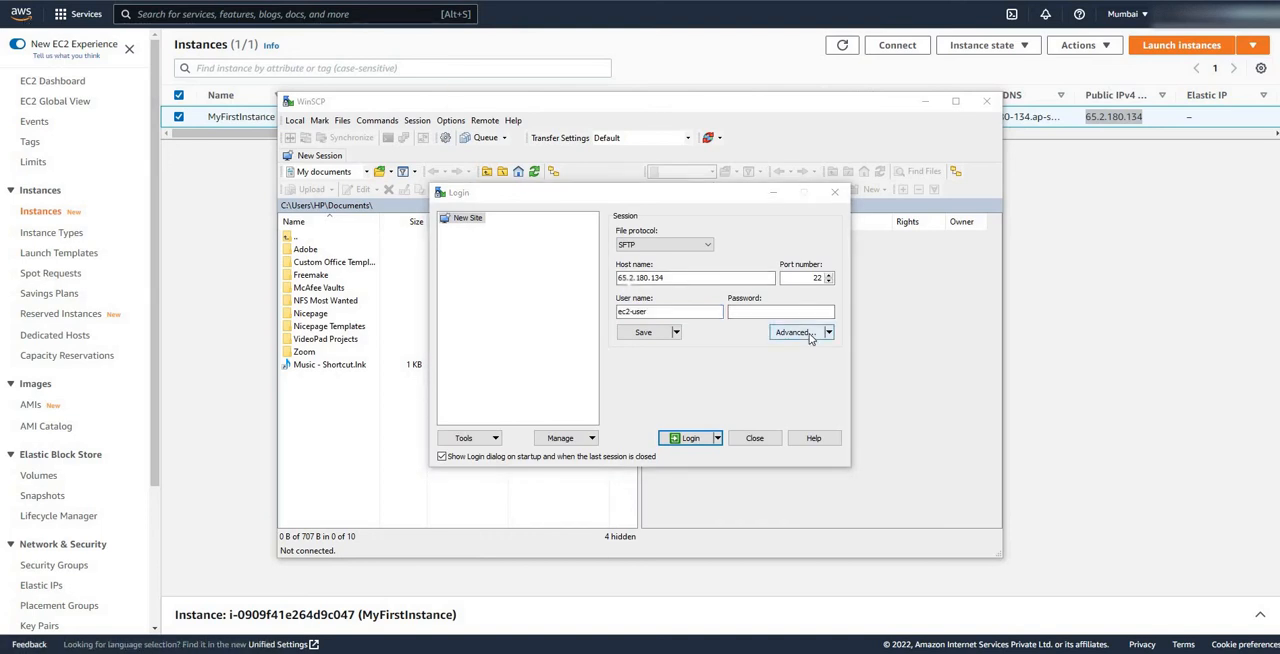
pyautogui.click(793, 331)
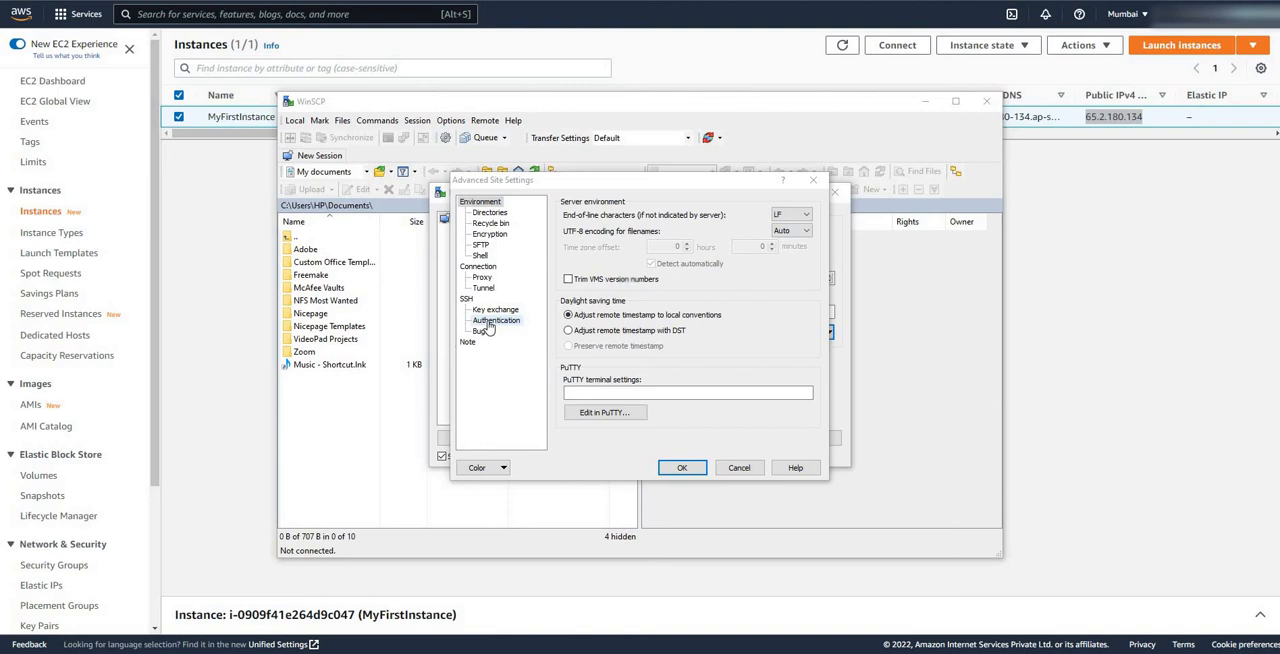
pyautogui.click(496, 320)
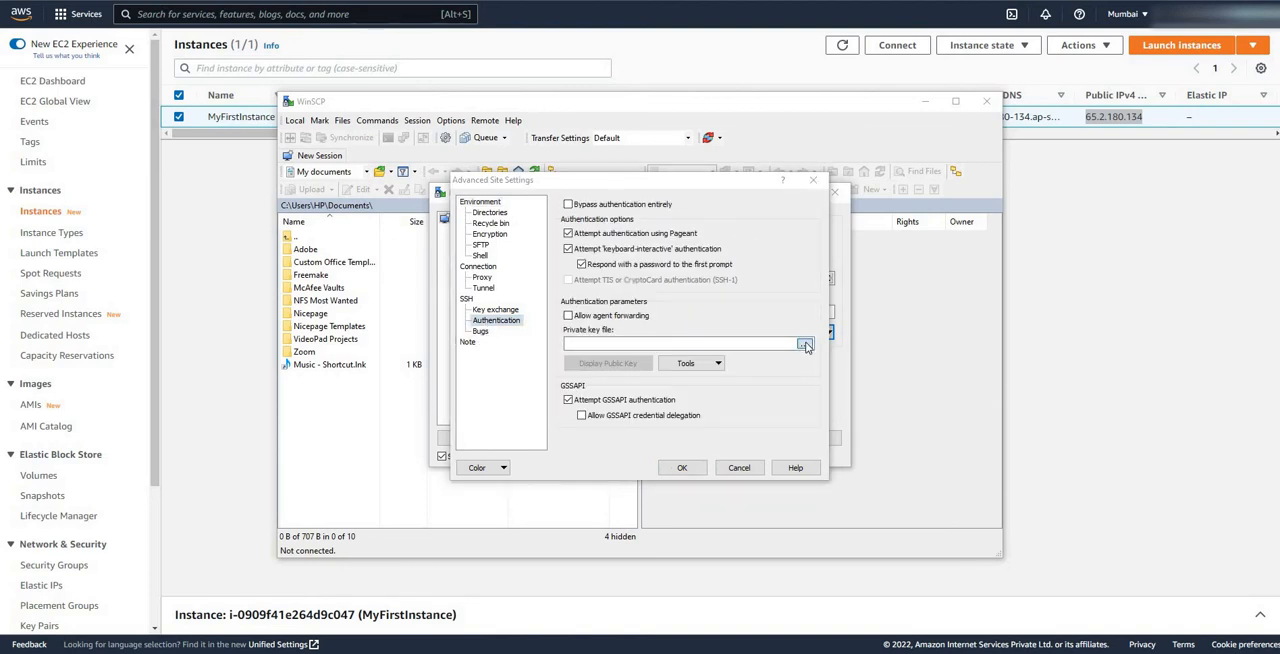
pyautogui.click(805, 344)
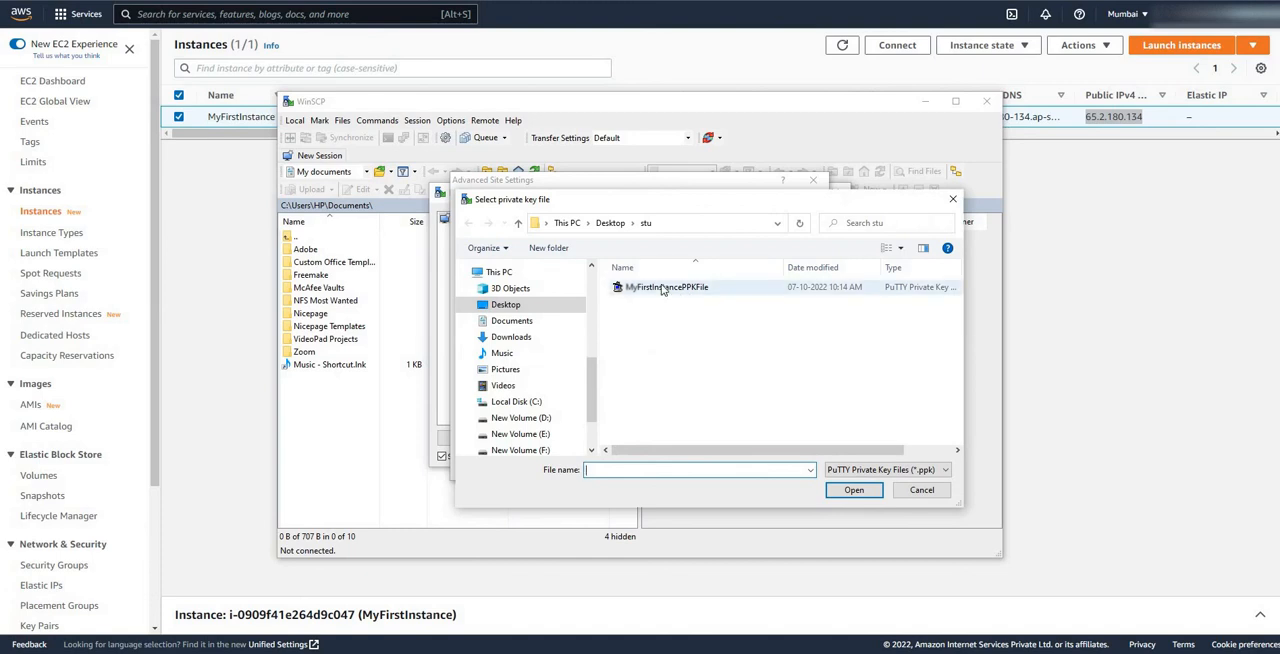
pyautogui.click(853, 490)
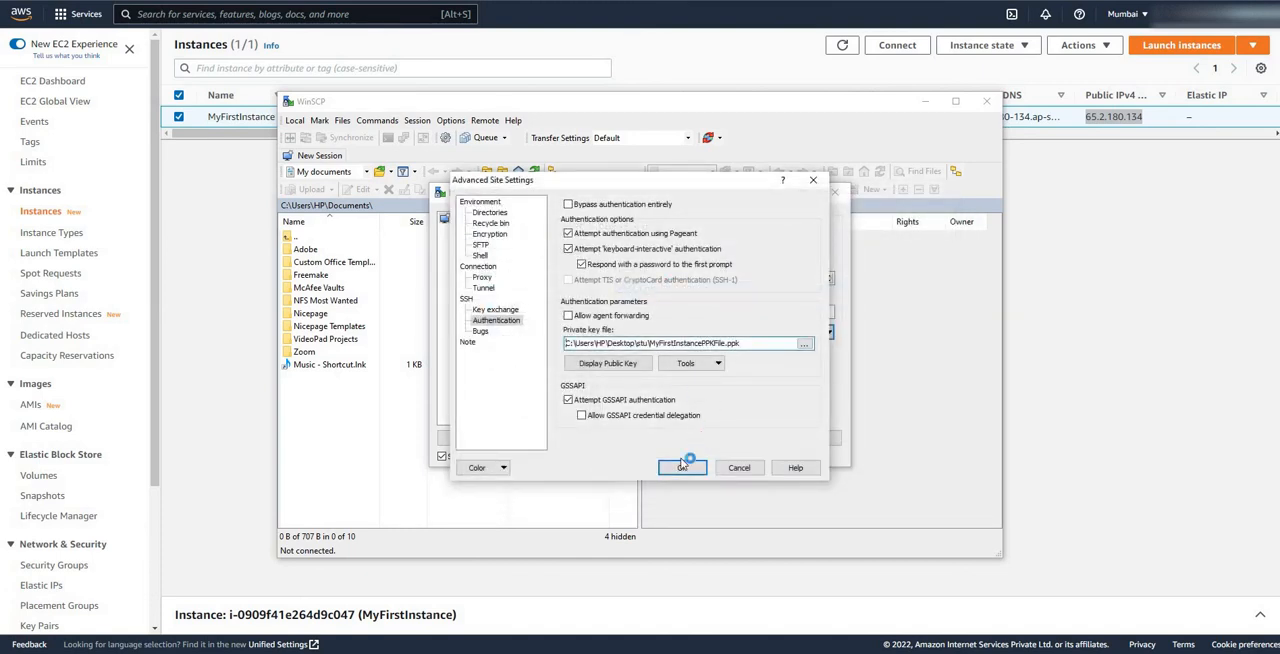
pyautogui.click(682, 467)
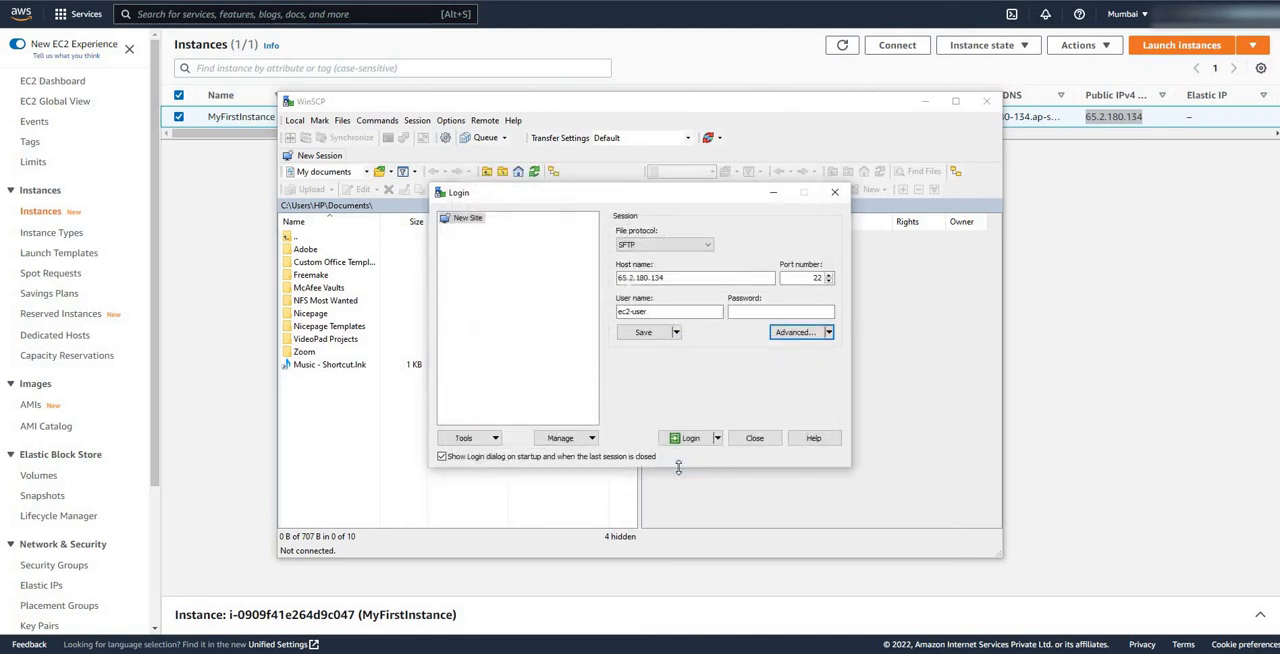
pyautogui.click(641, 331)
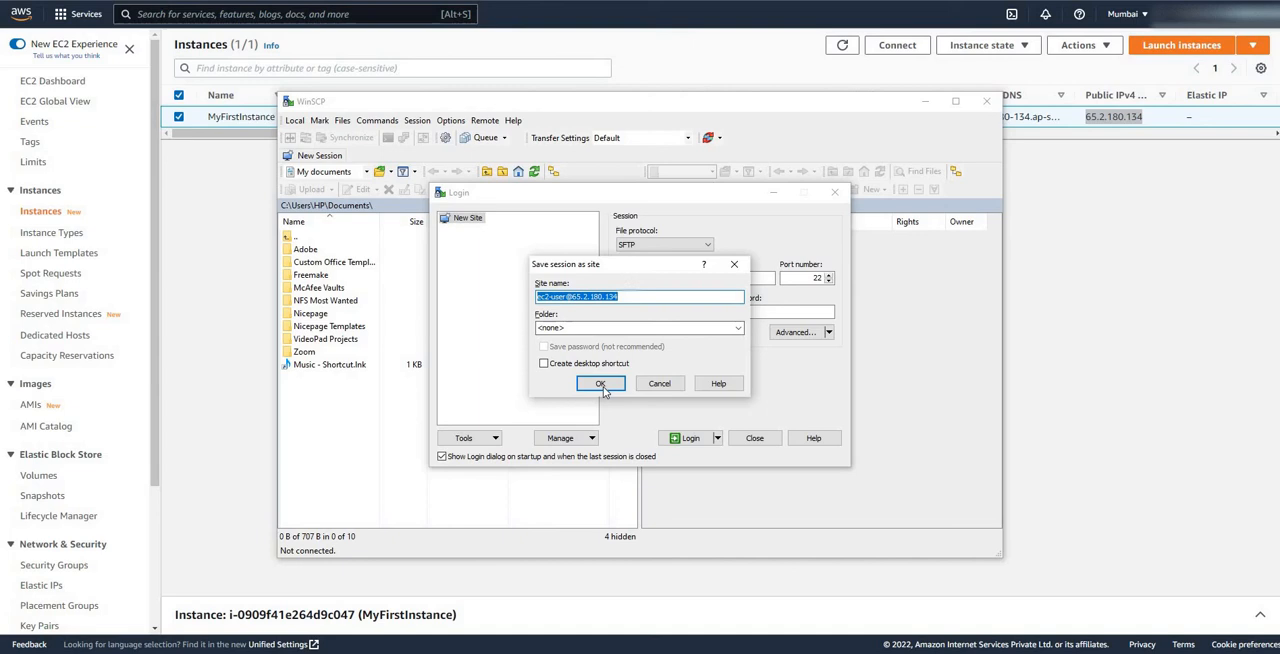
pyautogui.click(601, 383)
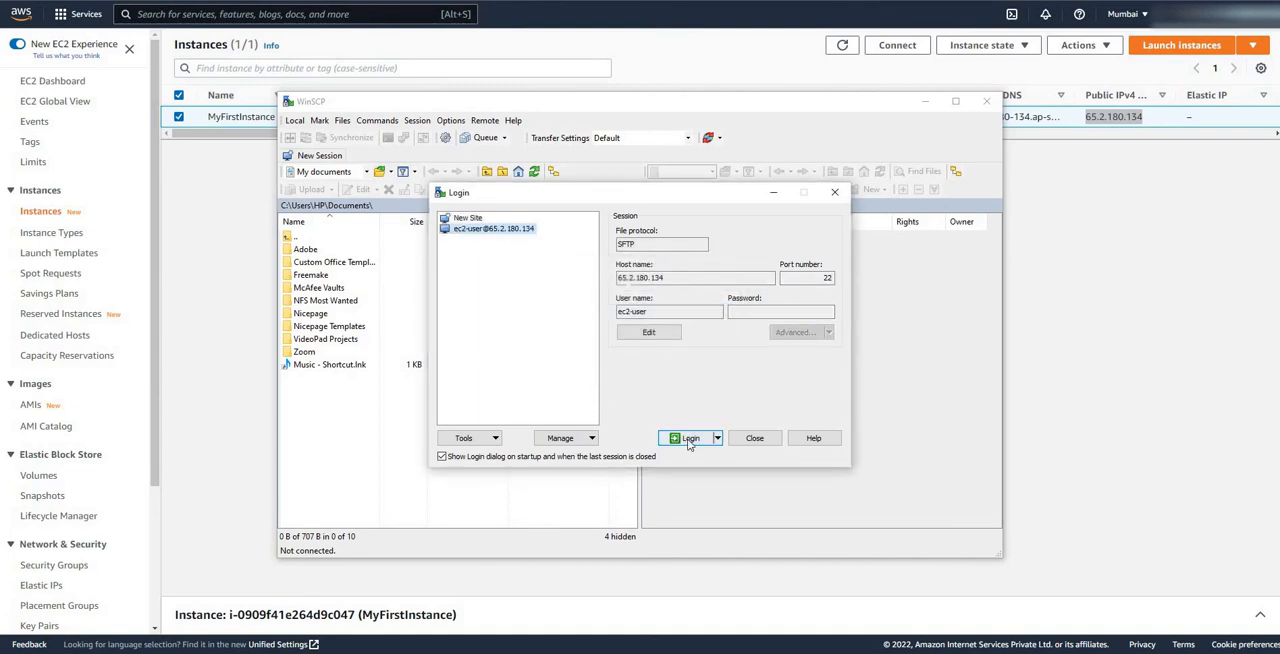
pyautogui.click(685, 437)
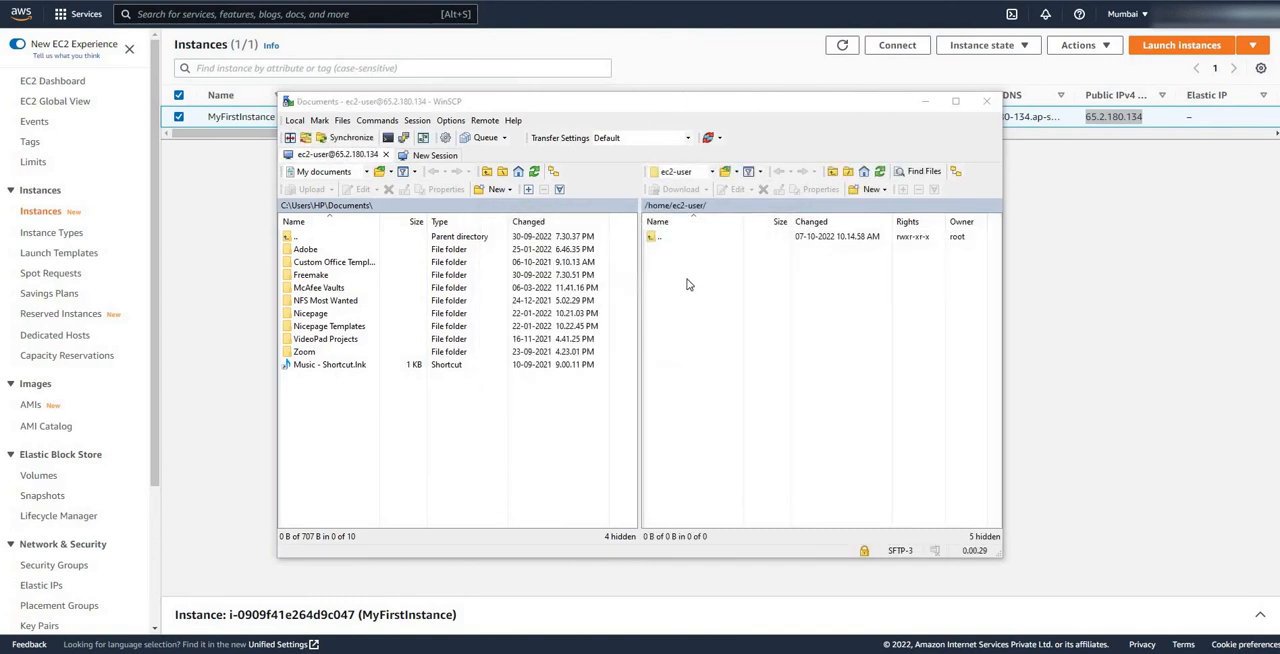
pyautogui.moveTo(684, 290)
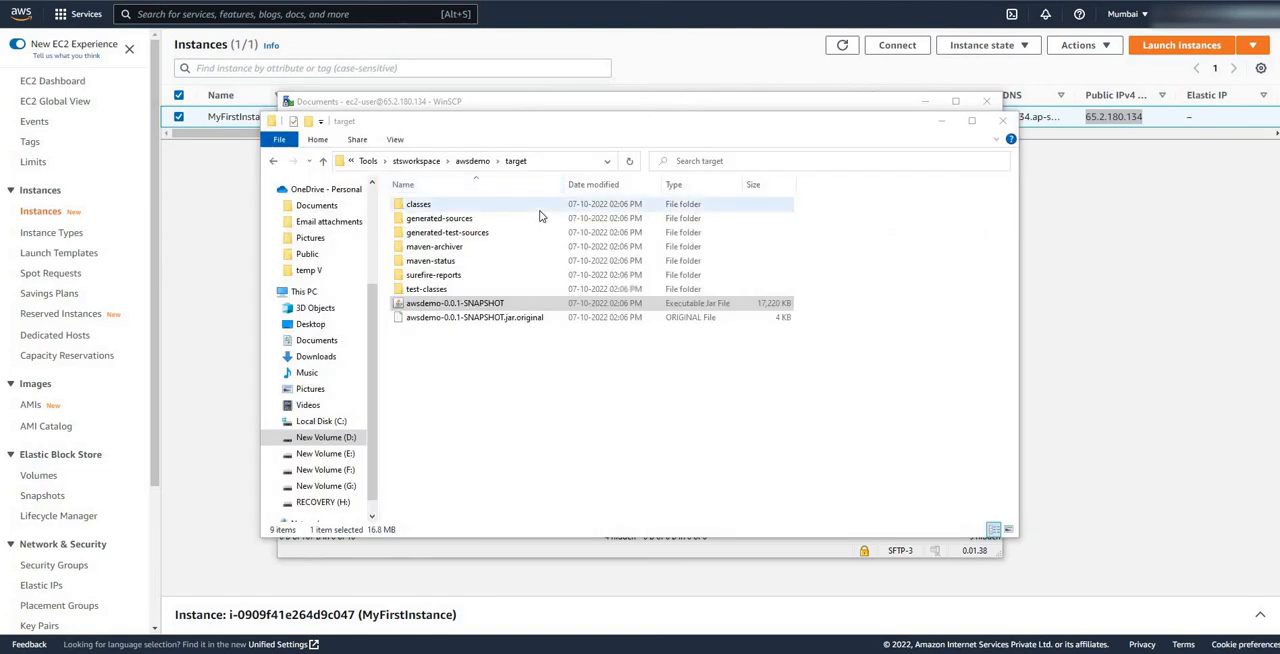
# Open D:\Tools\stsworkspace\awsdemo\target in the local panel and select the awsdemo jar
pyautogui.click(470, 161)
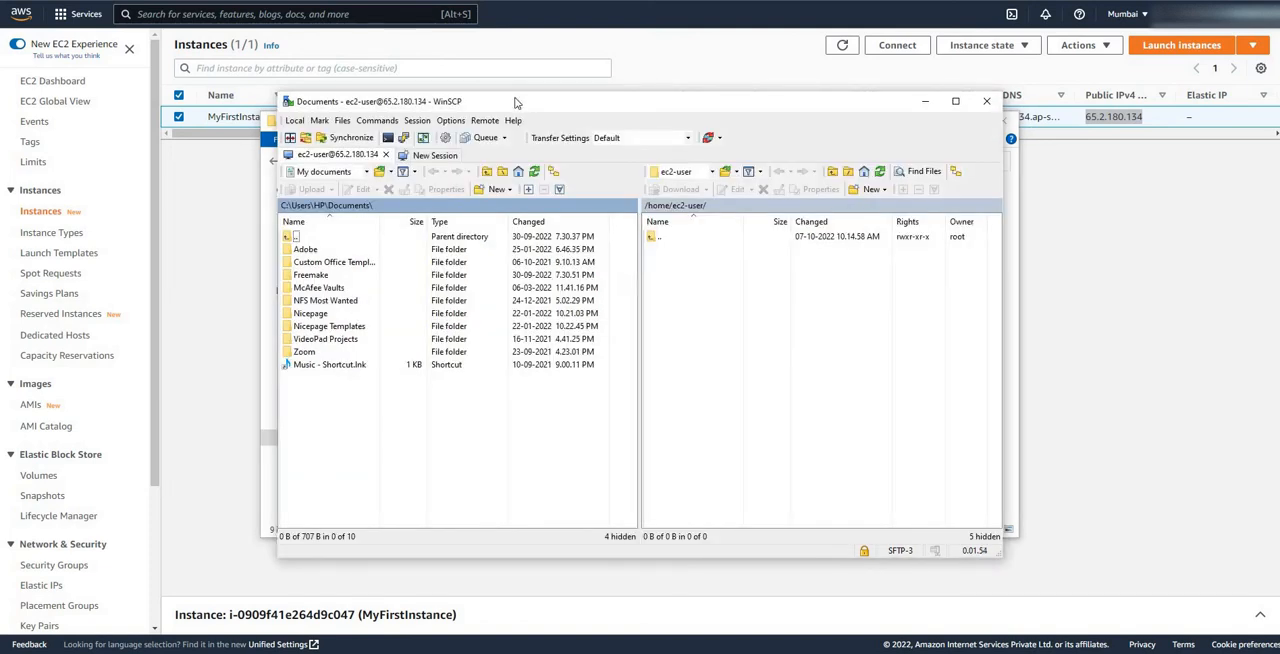
pyautogui.moveTo(515, 101); pyautogui.dragTo(508, 114)
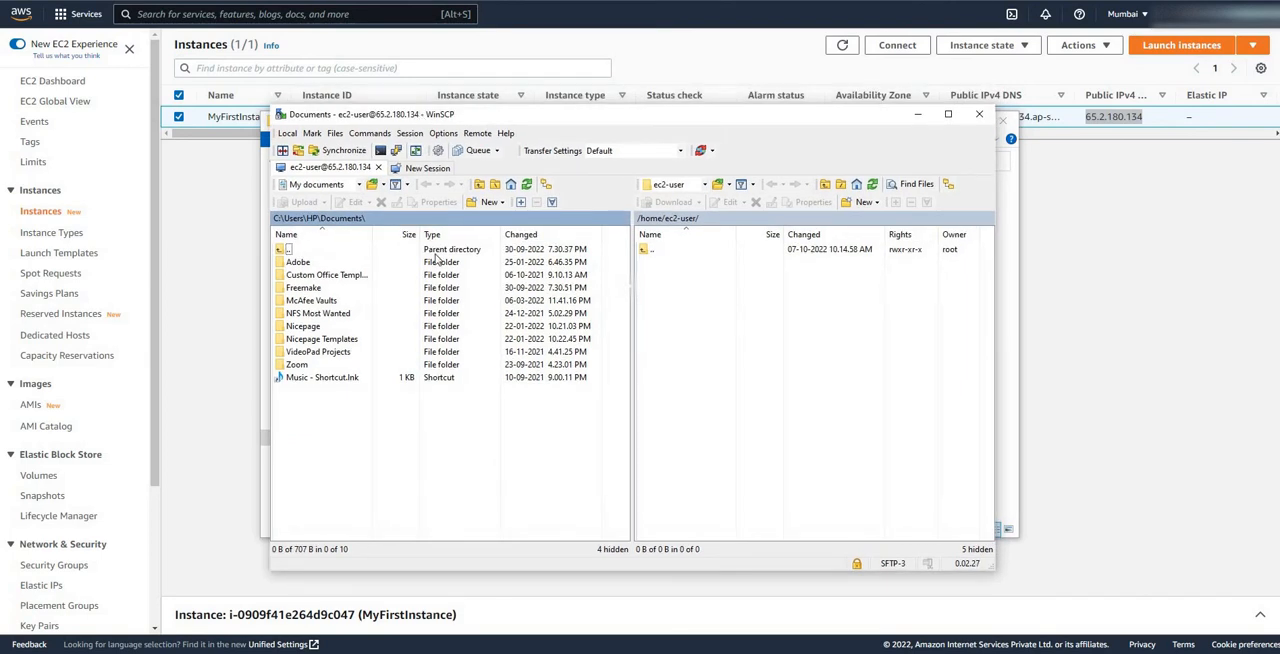
pyautogui.moveTo(450, 287)
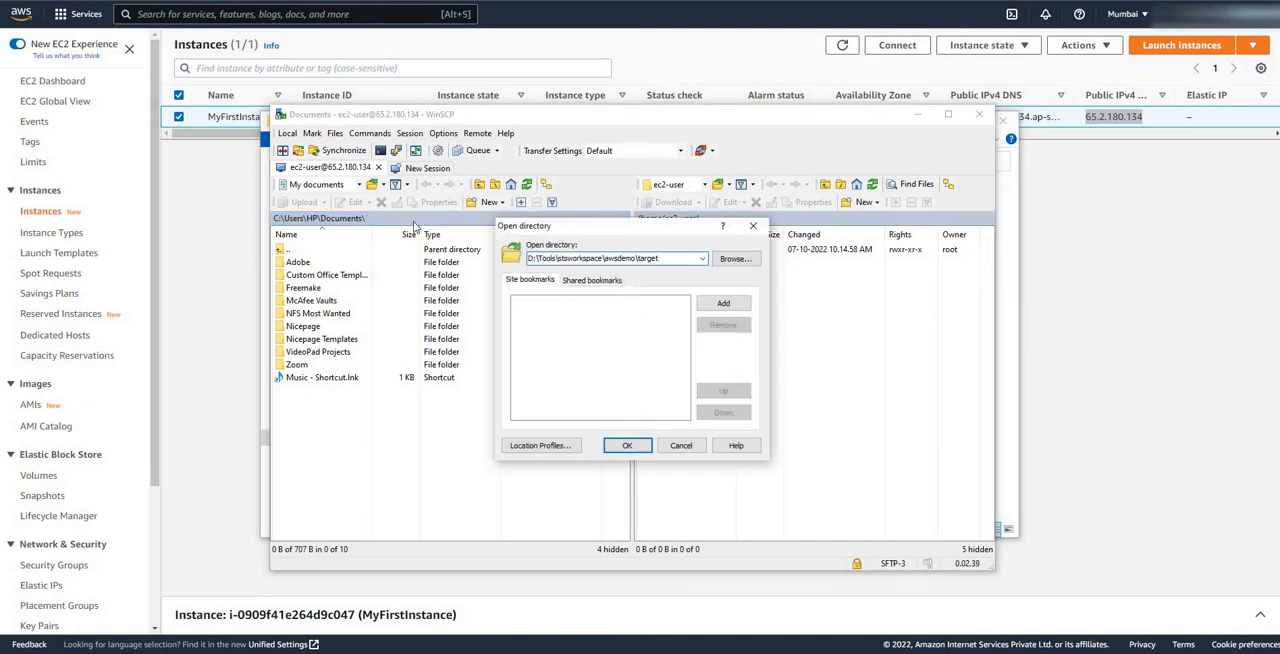
pyautogui.click(627, 445)
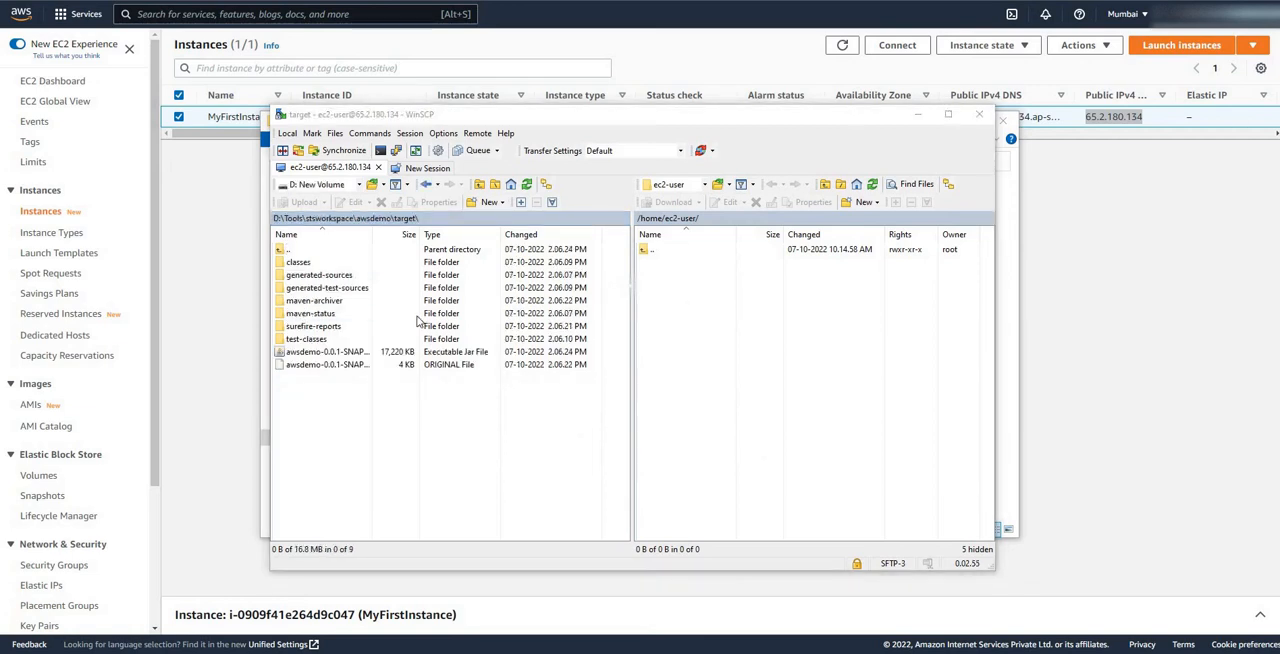
pyautogui.moveTo(387, 384)
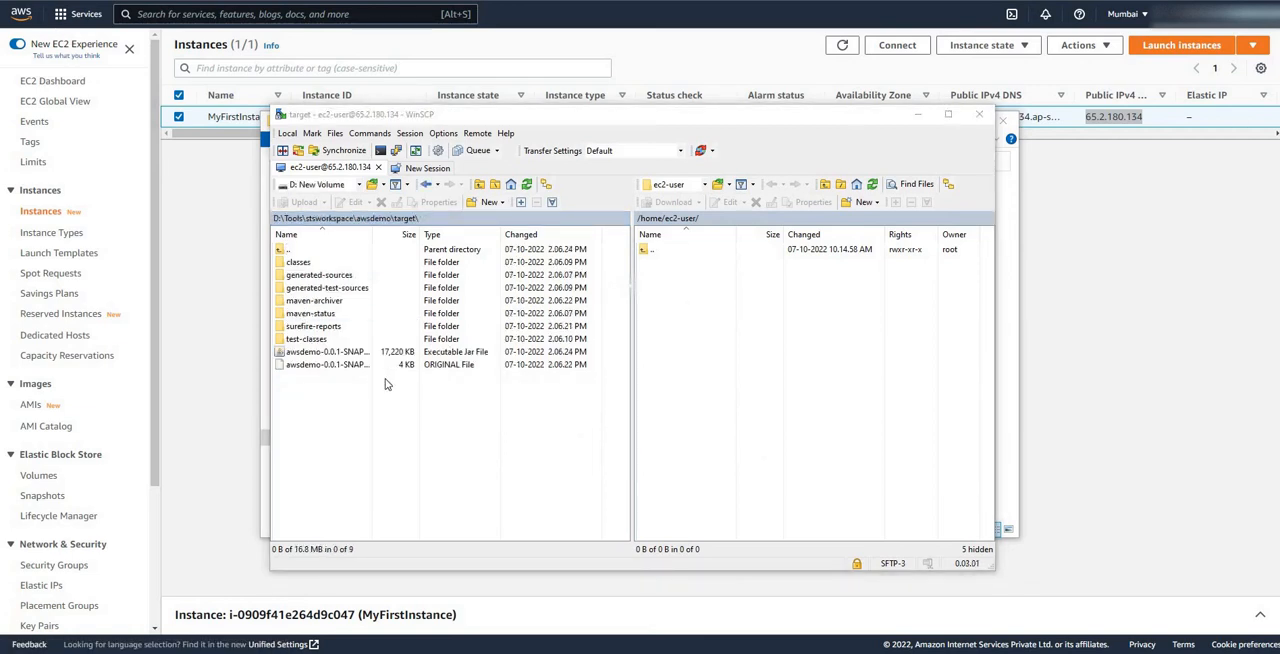
pyautogui.click(330, 351)
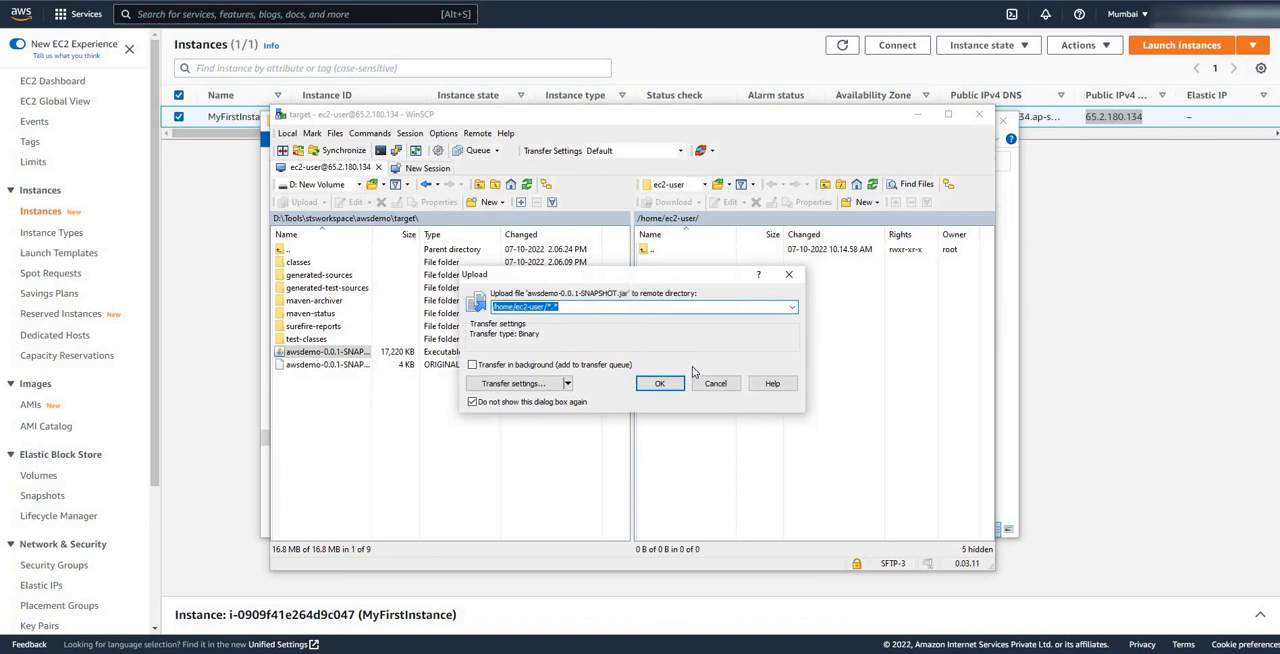
# Confirm uploading awsdemo-0.0.1-SNAPSHOT.jar to /home/ec2-user/
pyautogui.click(660, 383)
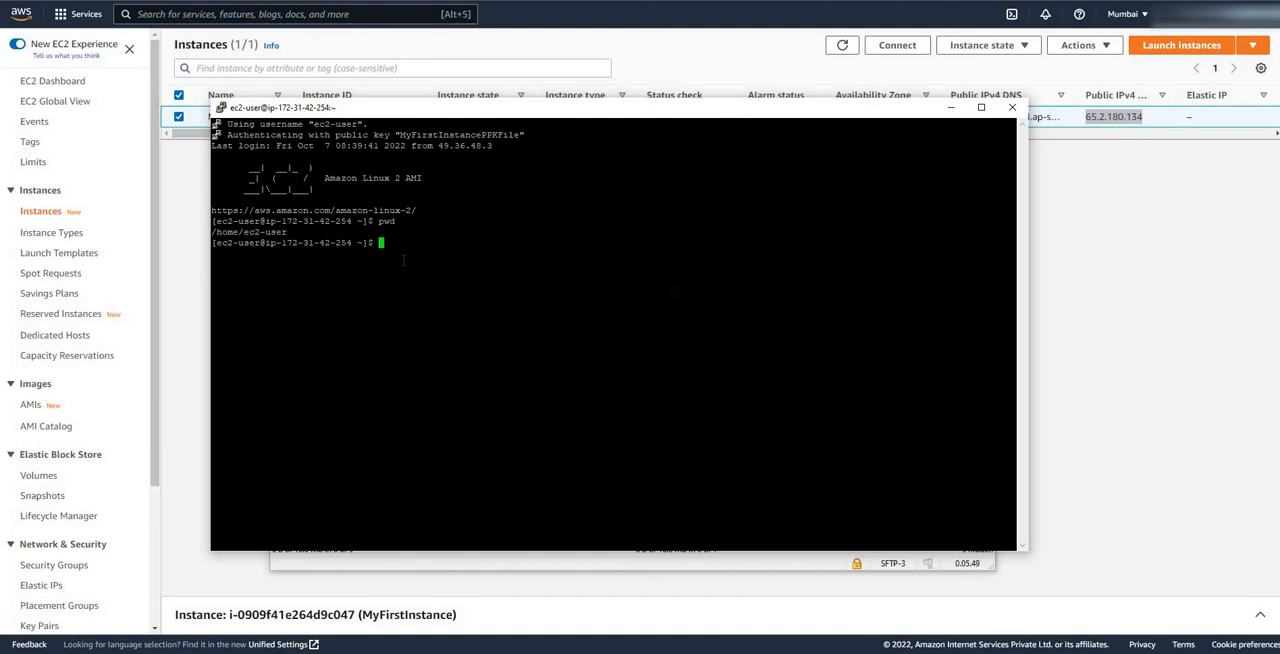
# List the files, chmod 777 awsdemo-0.0.1-SNAPSHOT.jar, and switch to root with sudo su
pyautogui.write('ls')
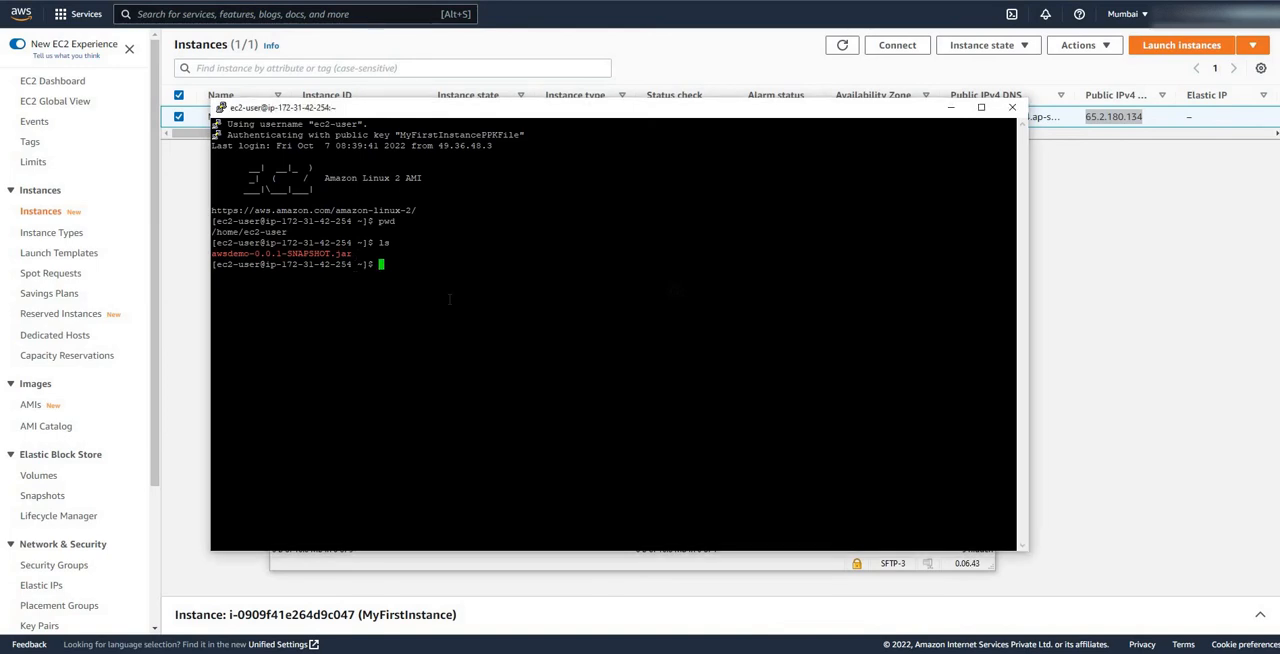
pyautogui.write('chmo')
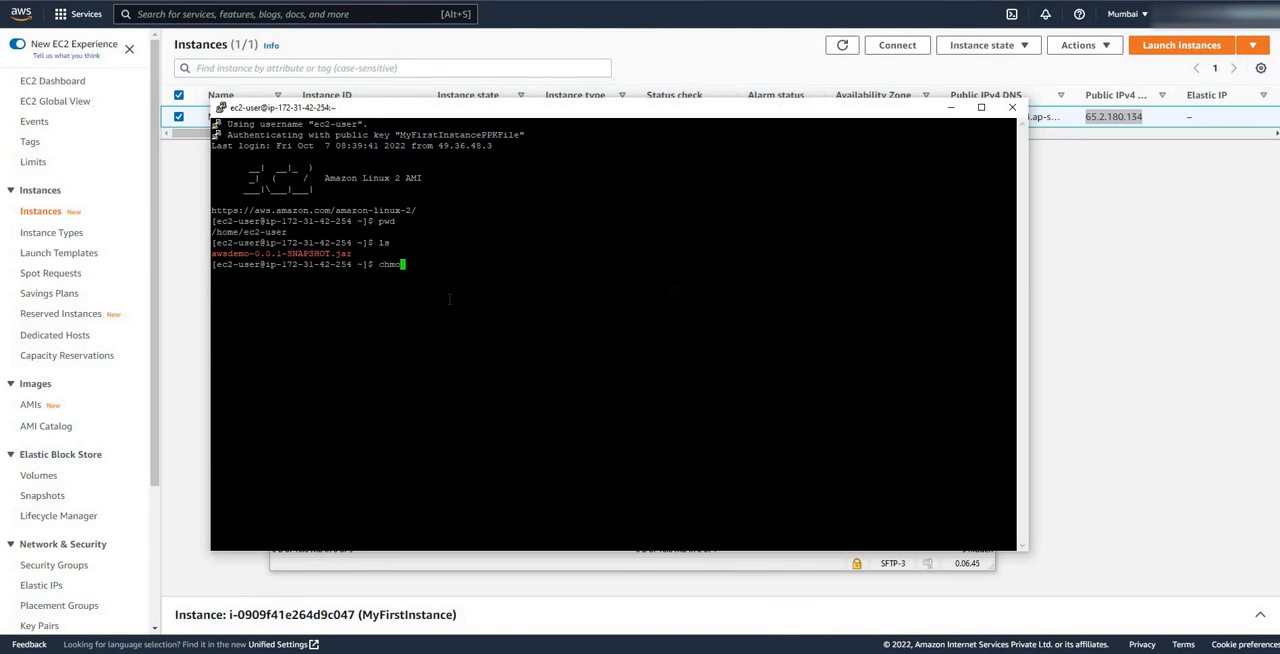
pyautogui.write('777')
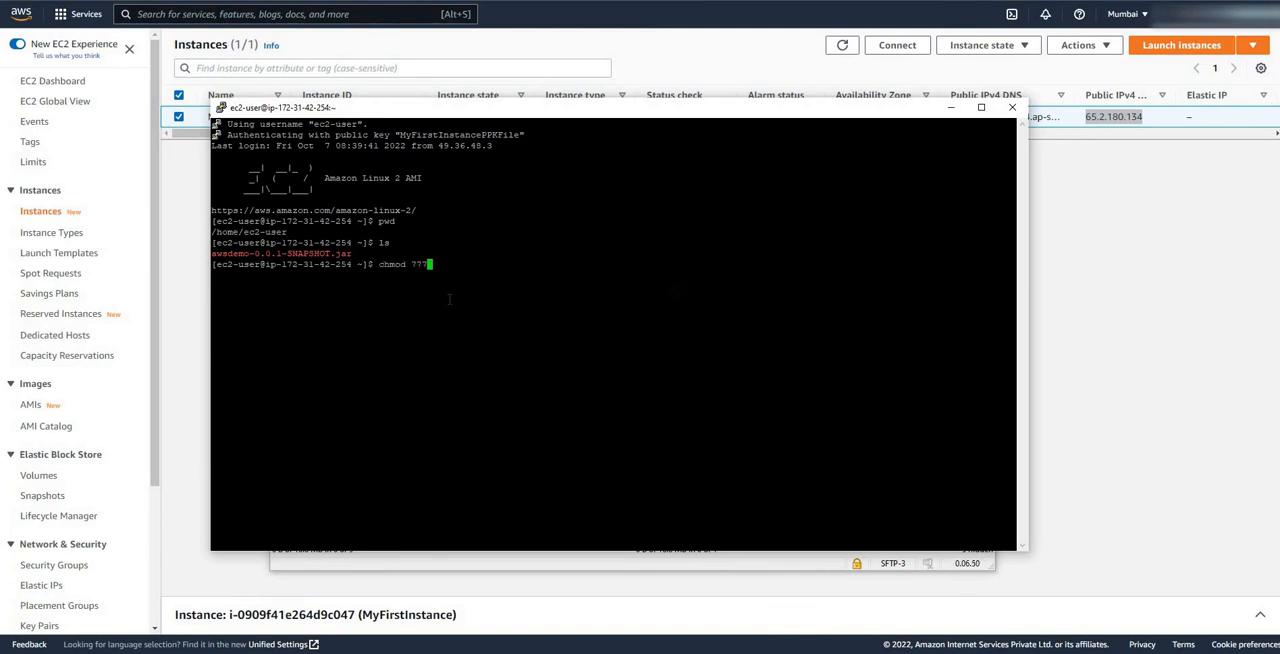
pyautogui.write('awsdemo-0.0.1-SNAPSHOT.jar')
pyautogui.write('ls')
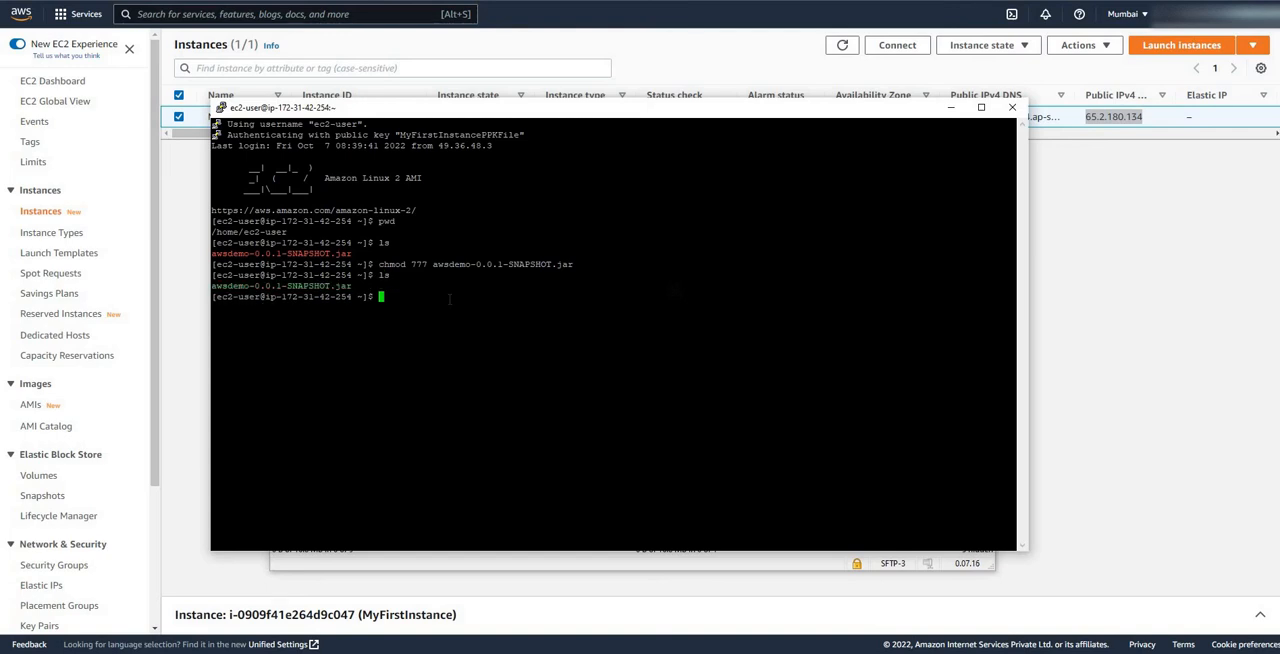
pyautogui.moveTo(399, 372)
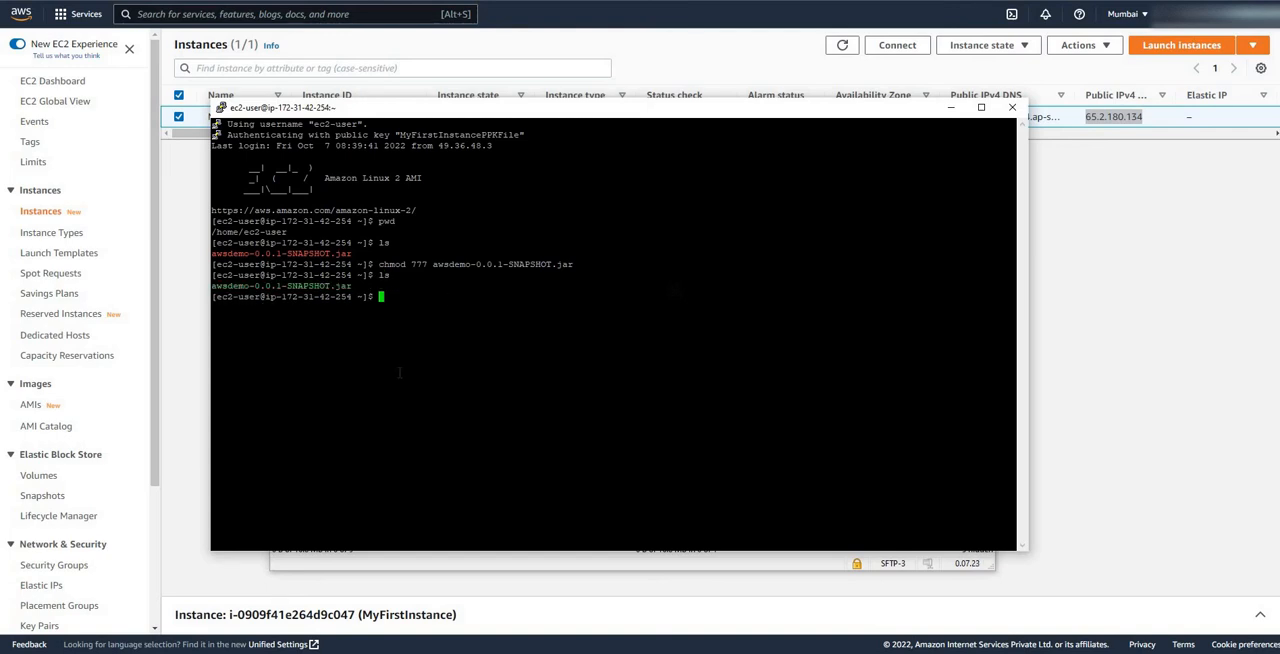
pyautogui.write('sudo su')
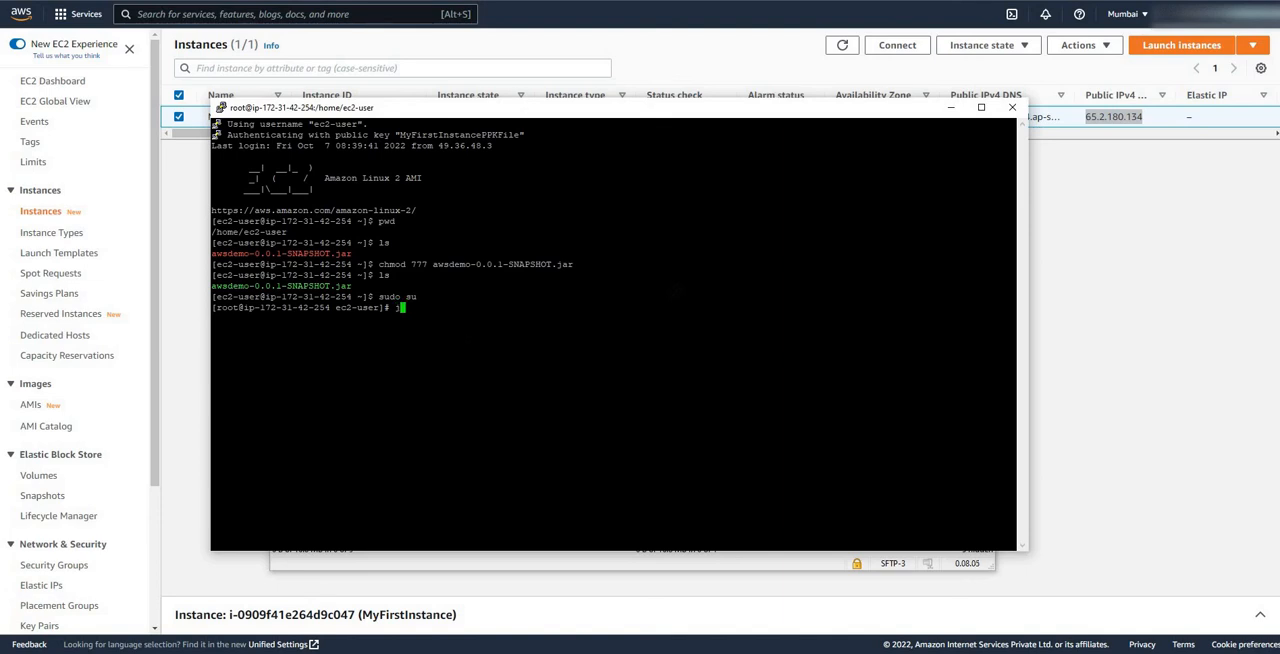
# Run java -jar awsdemo-0.0.1-SNAPSHOT.jar from the root shell
pyautogui.write('java -jar')
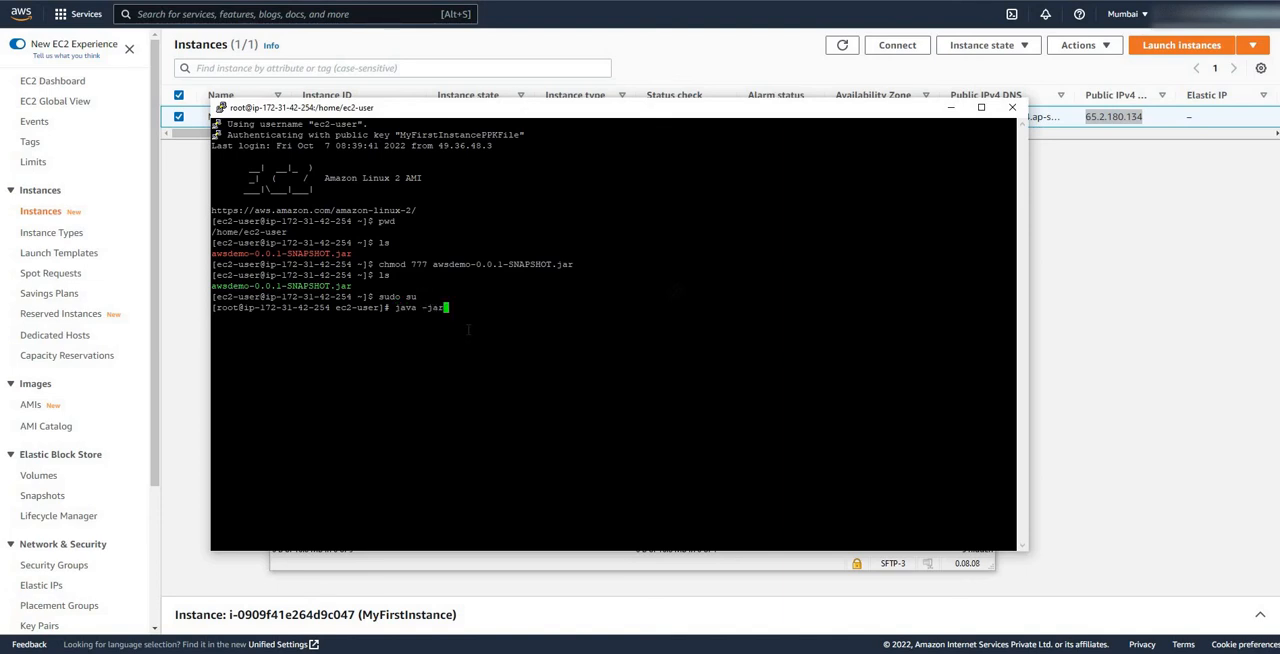
pyautogui.write('awsdemo-0.0.1-SNAPSHOT.jar')
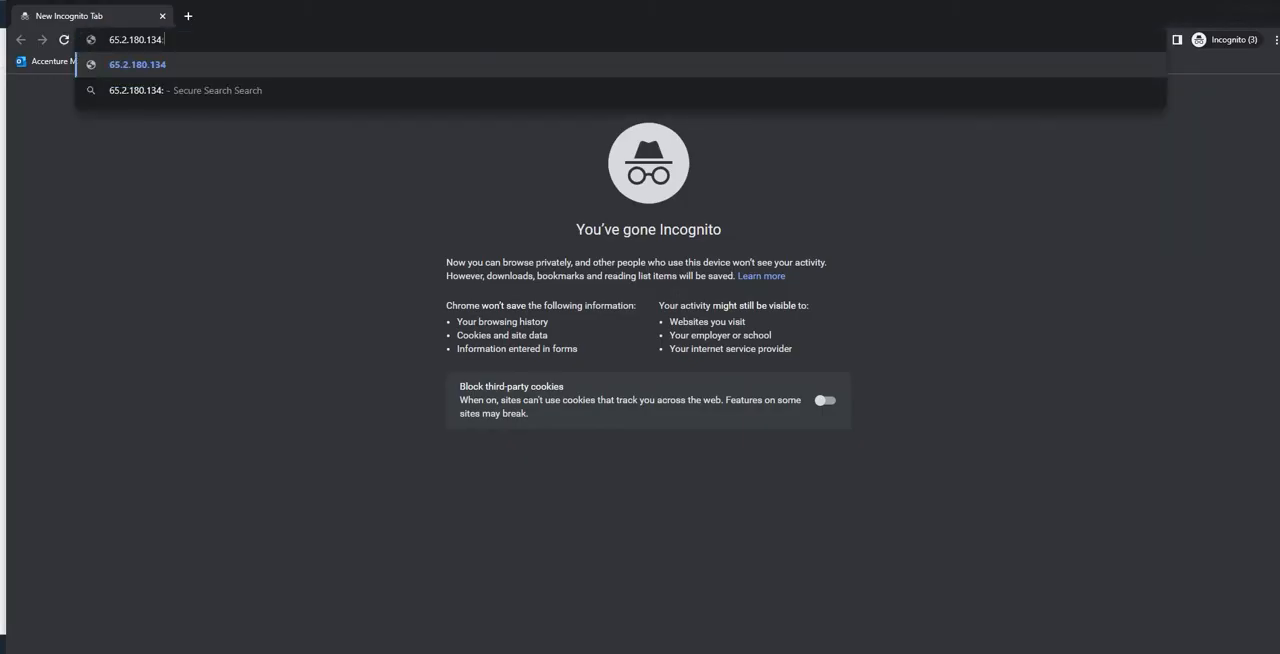
# Load 65.2.180.134:8080/say/hello in Chrome and retry after it times out
pyautogui.write('8080/')
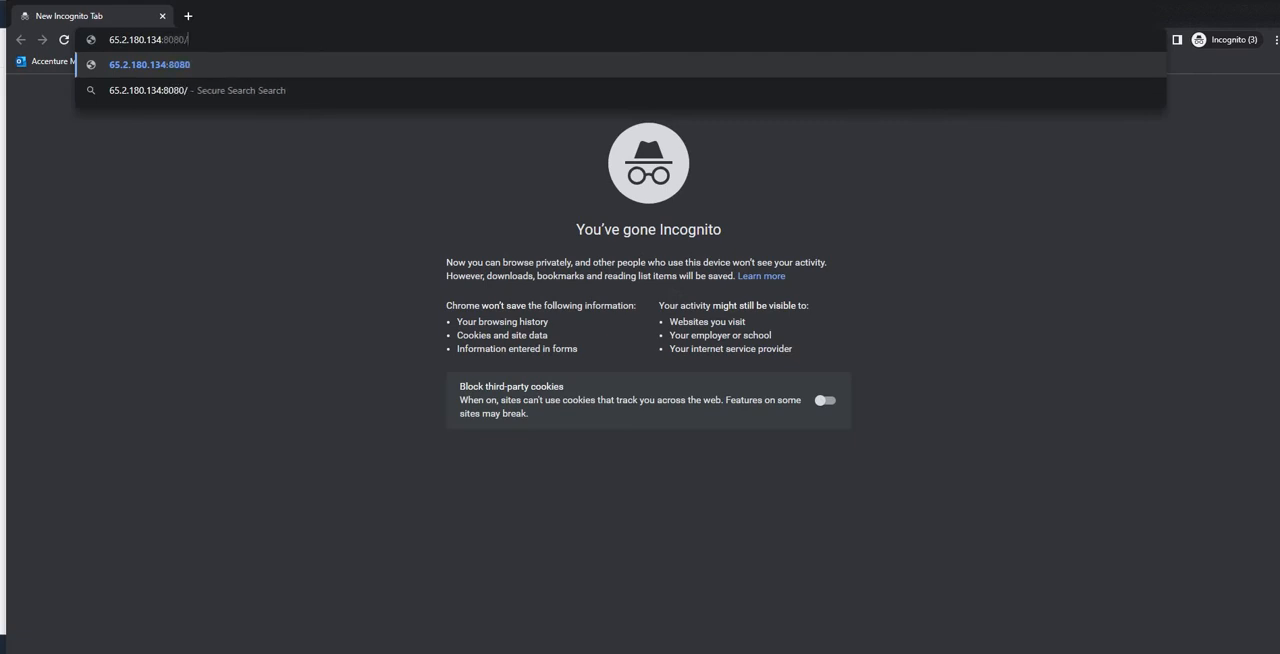
pyautogui.write('say/hello')
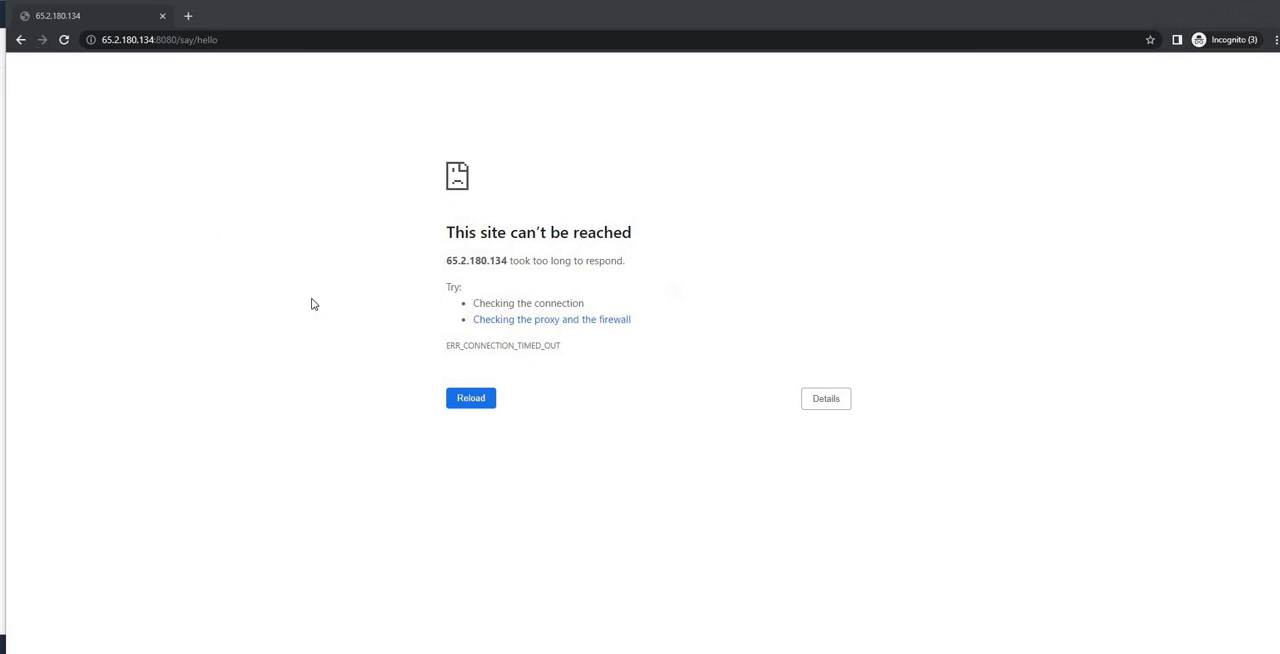
pyautogui.click(470, 397)
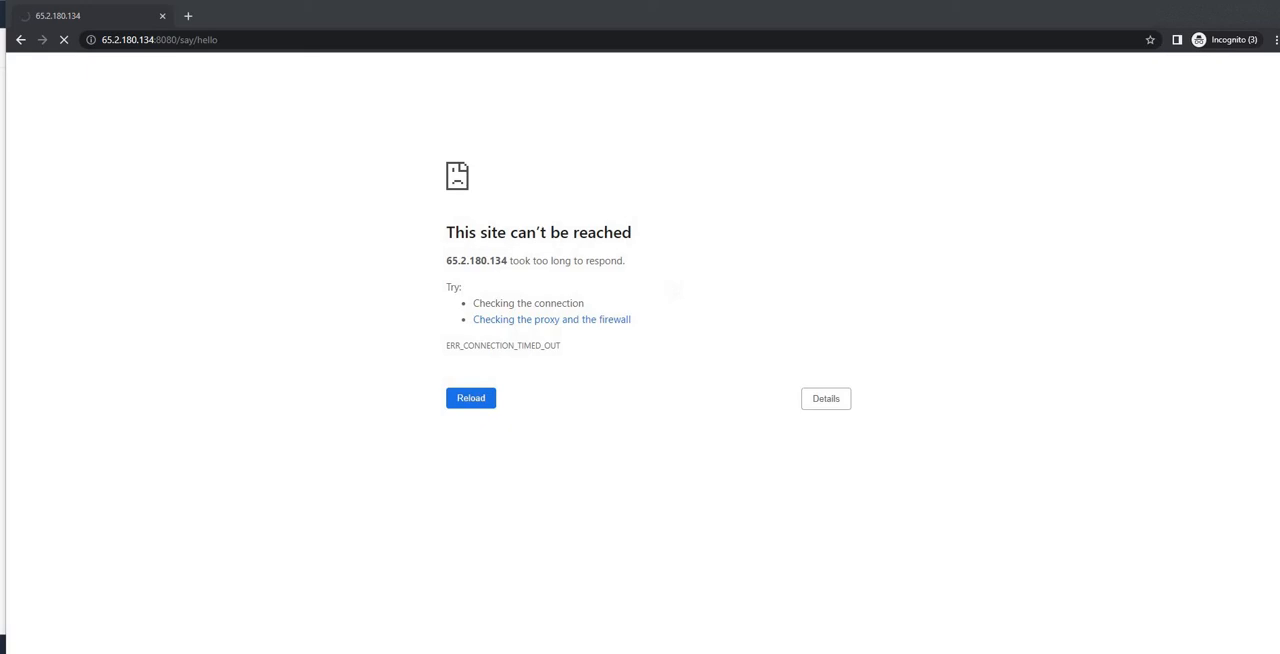
pyautogui.moveTo(211, 230)
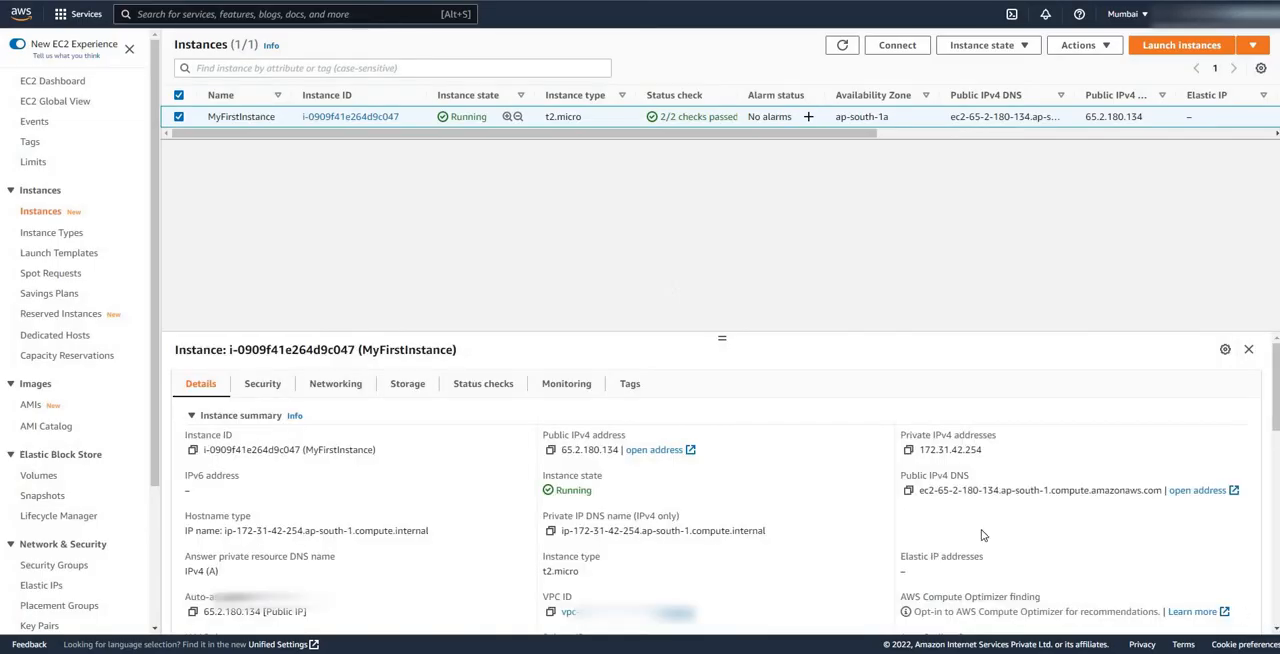
# Open the launch-wizard-1 security group from MyFirstInstance's Security details
pyautogui.click(262, 384)
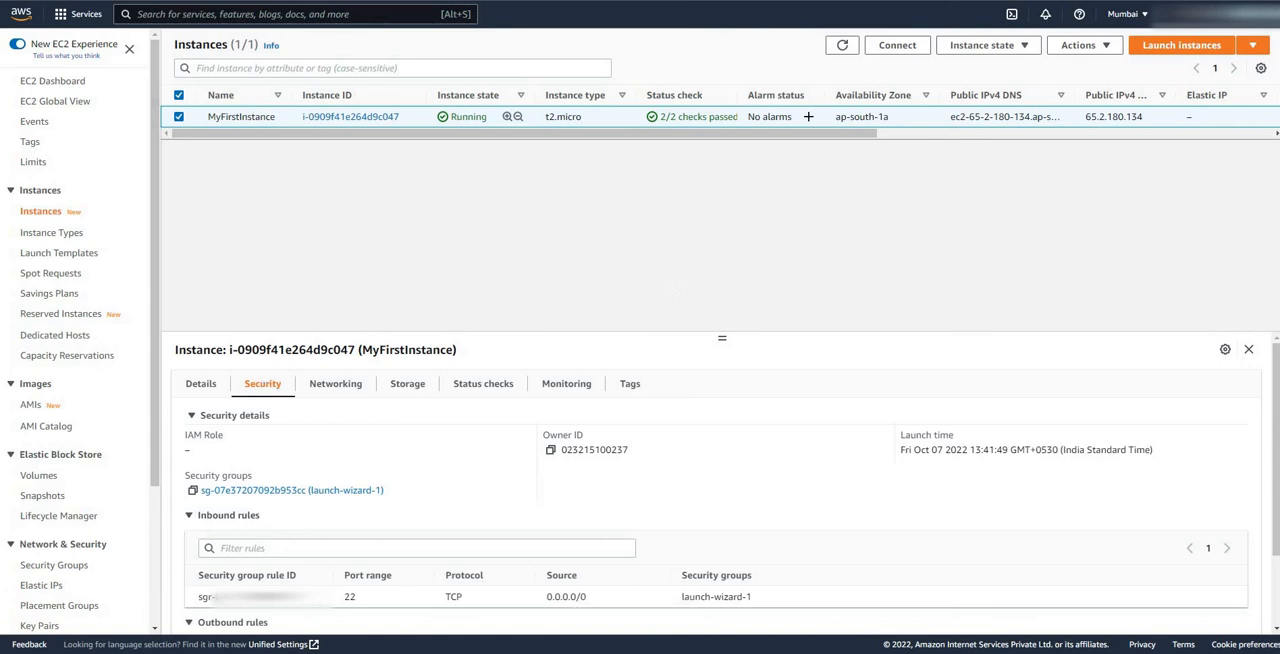
pyautogui.moveTo(367, 602)
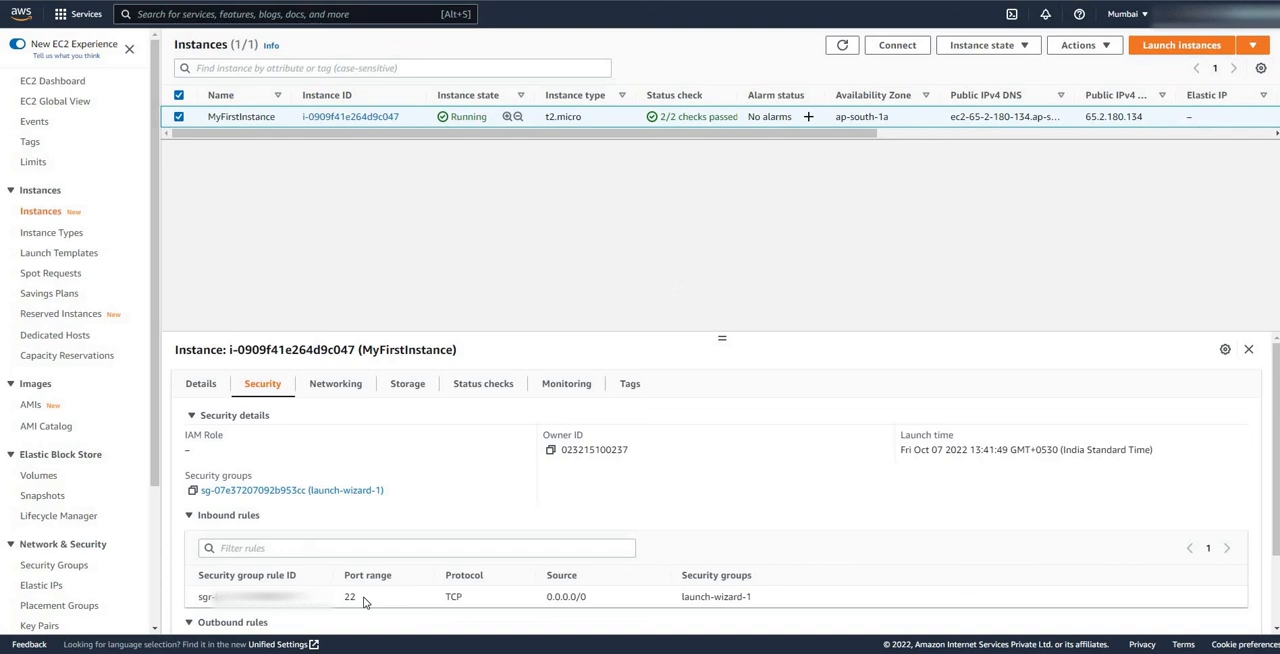
pyautogui.moveTo(372, 604)
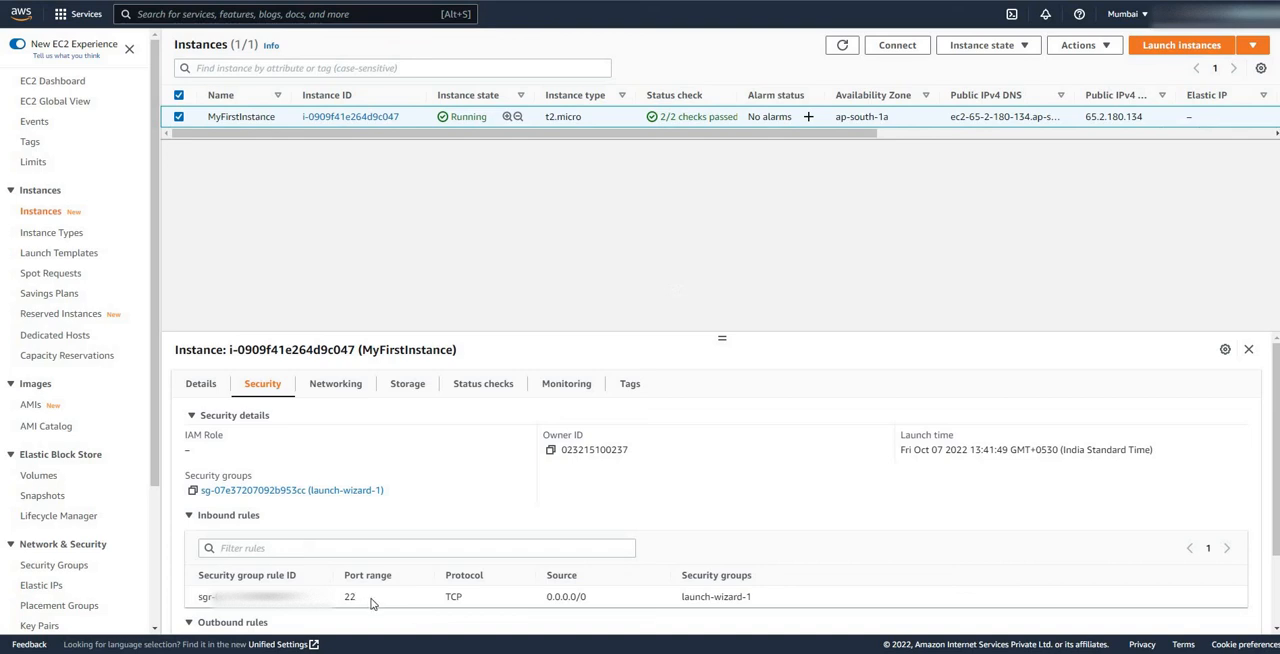
pyautogui.moveTo(550, 579)
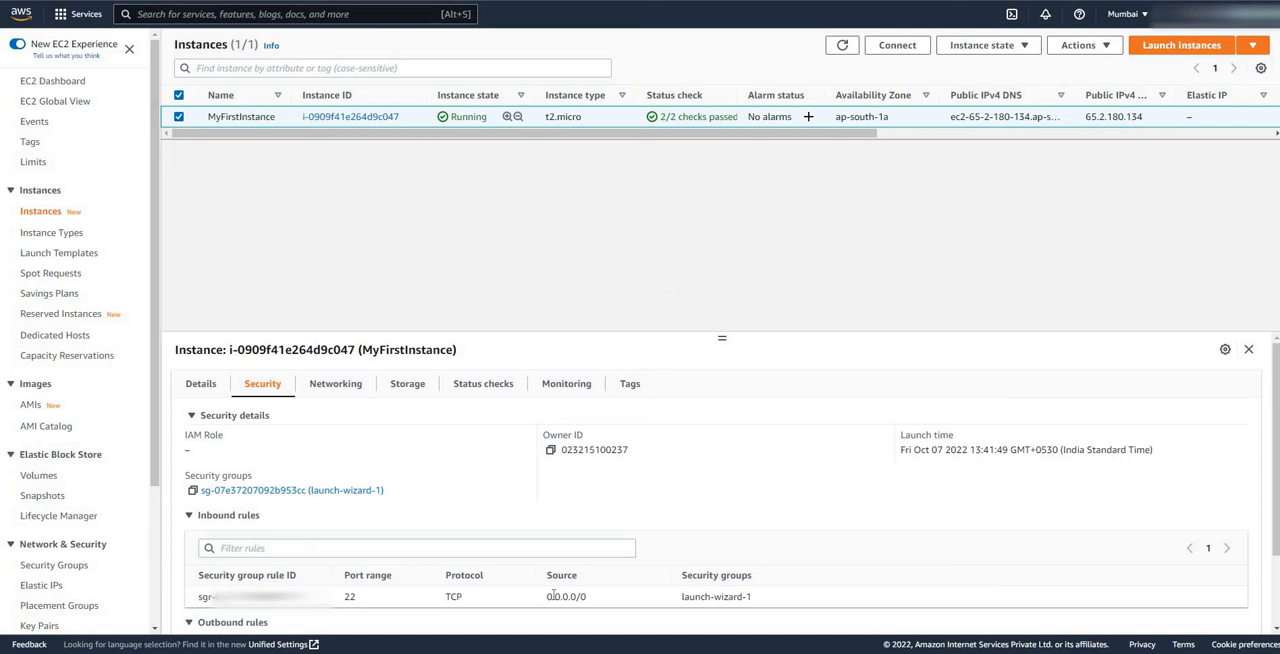
pyautogui.moveTo(550, 590)
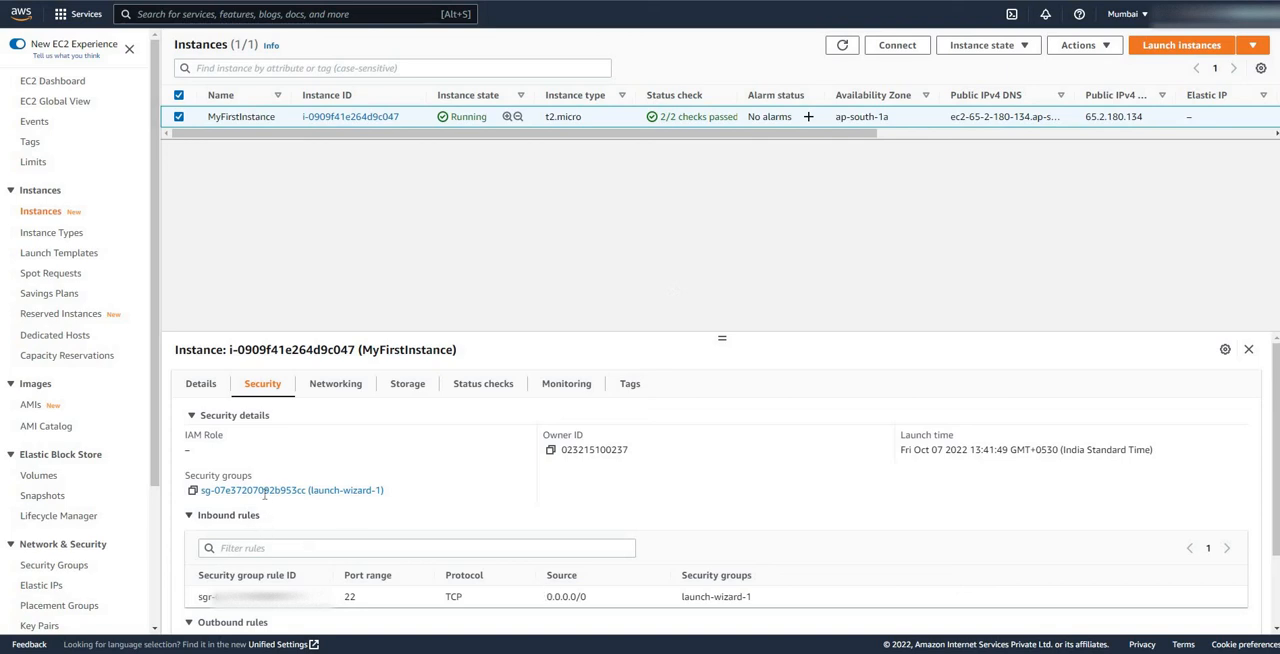
pyautogui.click(291, 490)
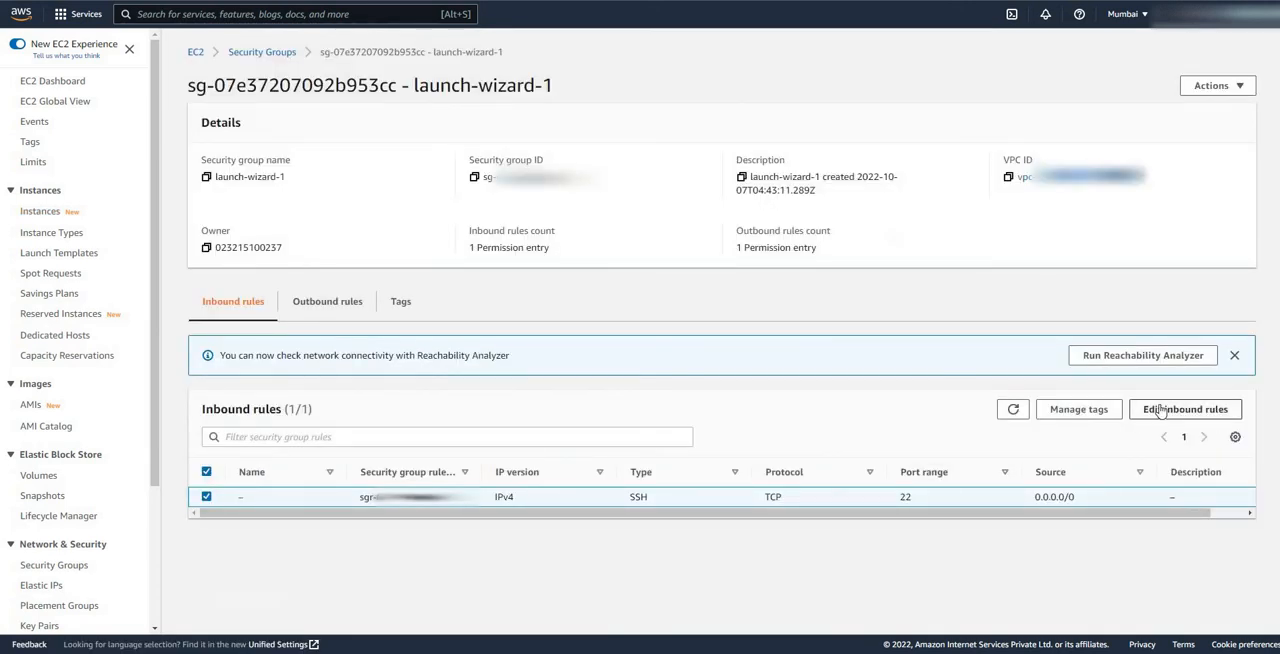
# Add and save an inbound rule for port 8080 from source 0.0.0.0/0
pyautogui.click(1185, 409)
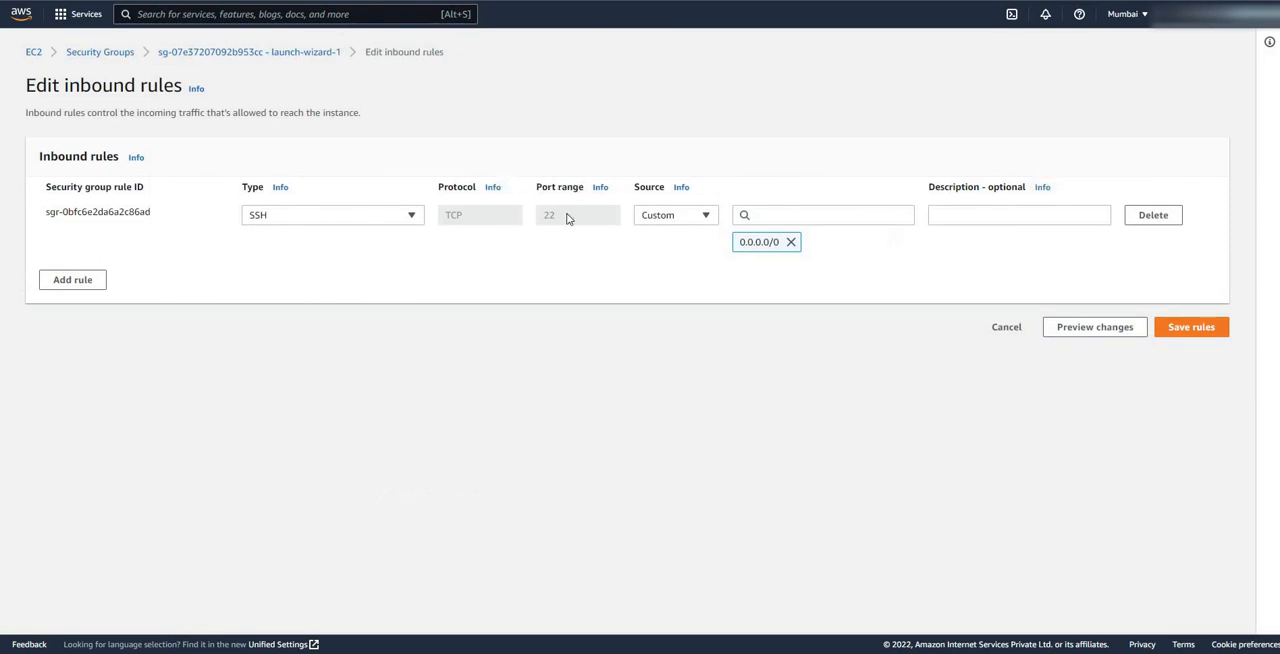
pyautogui.moveTo(72, 280)
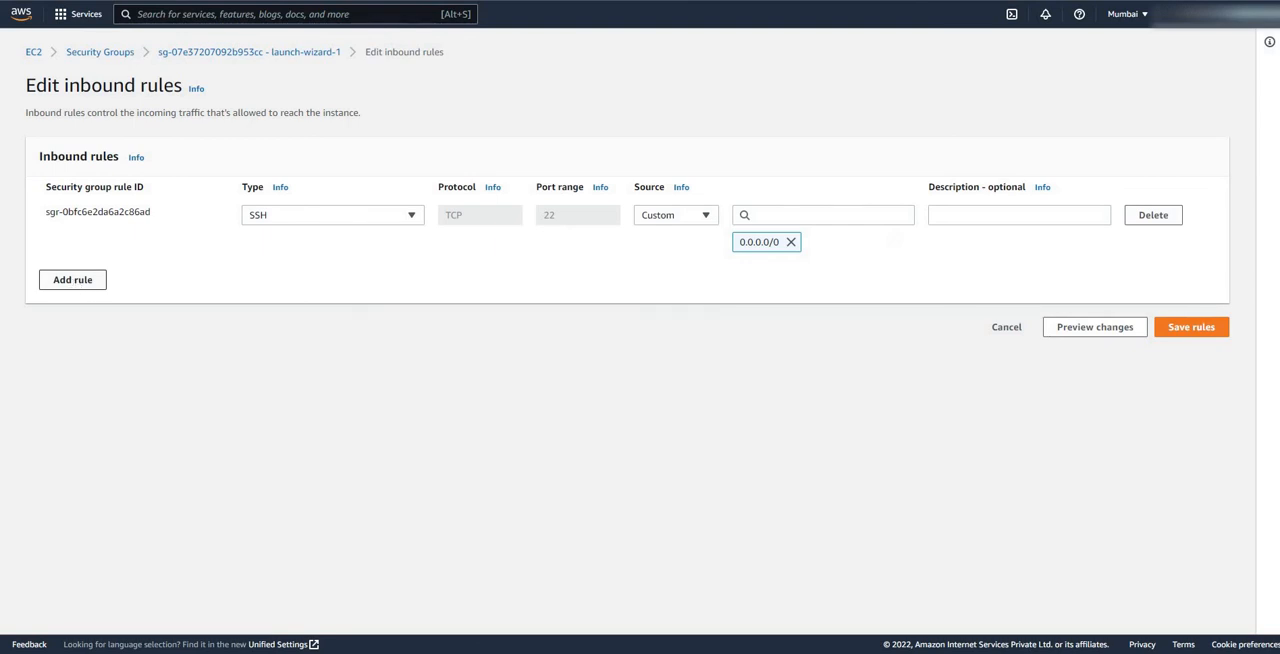
pyautogui.click(72, 279)
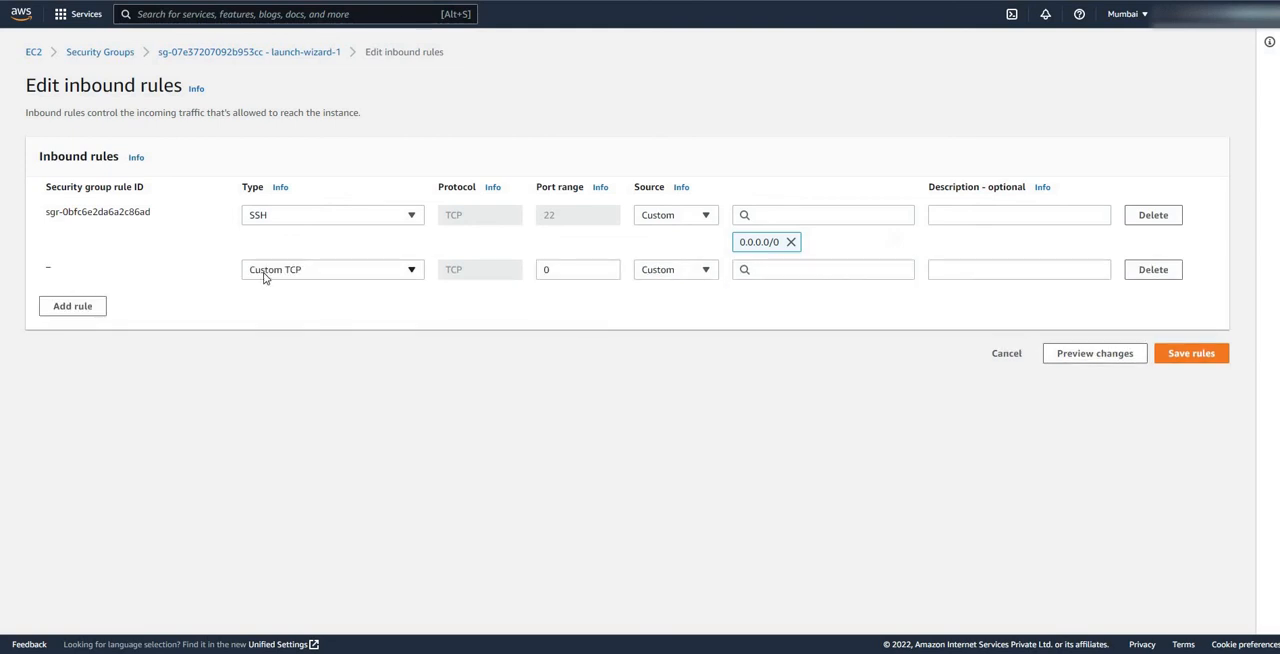
pyautogui.click(577, 269)
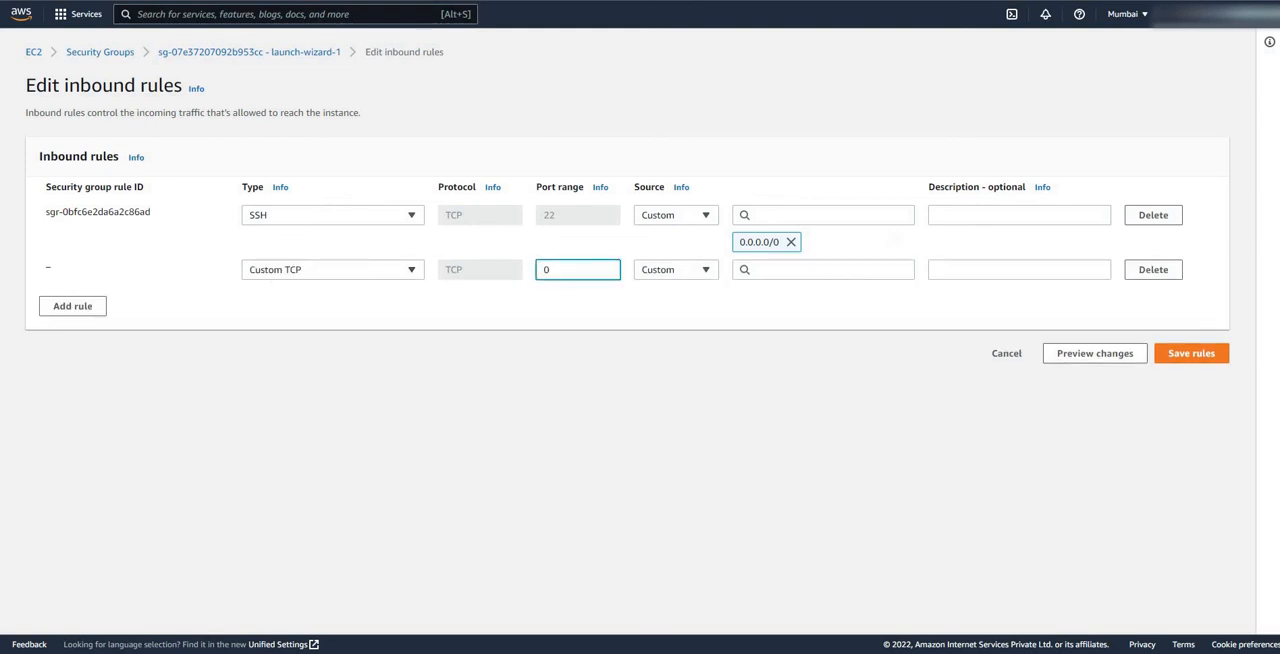
pyautogui.write('8080')
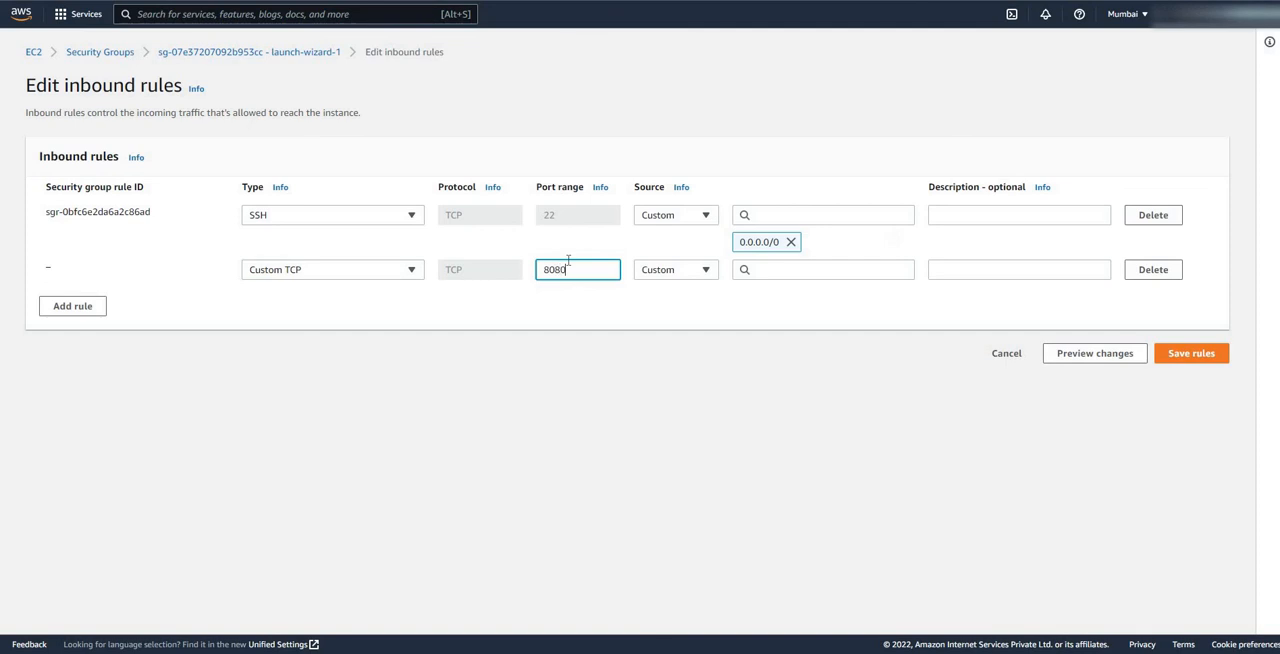
pyautogui.click(822, 269)
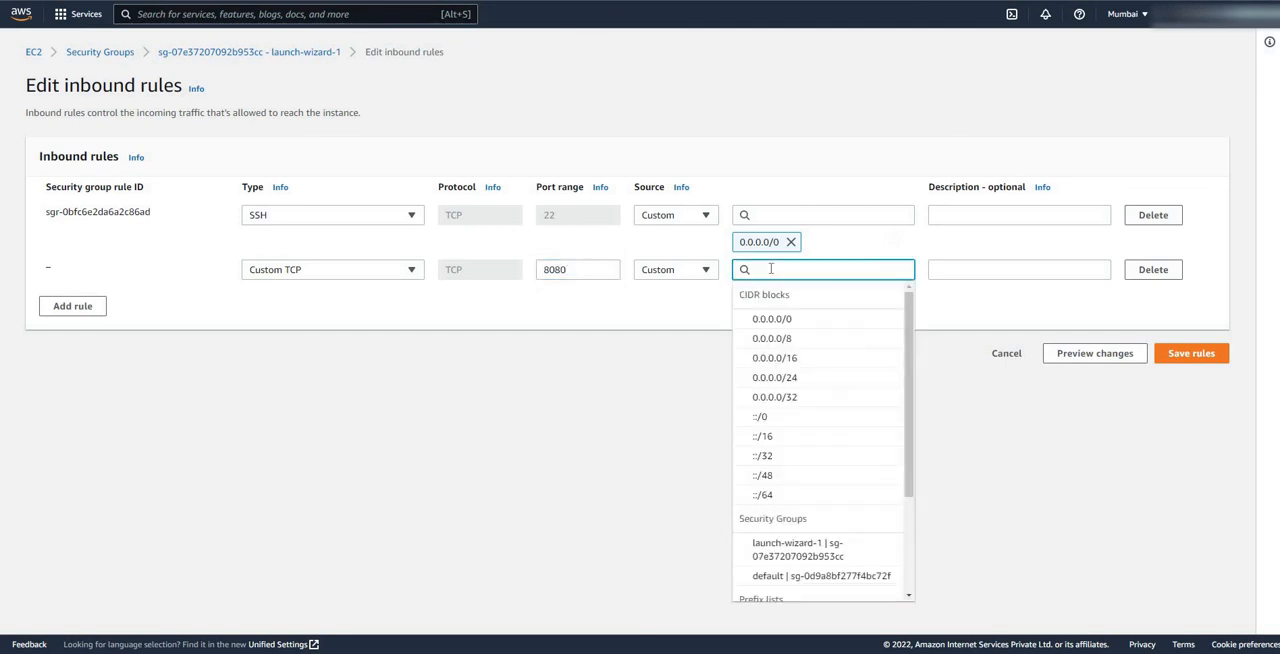
pyautogui.click(772, 318)
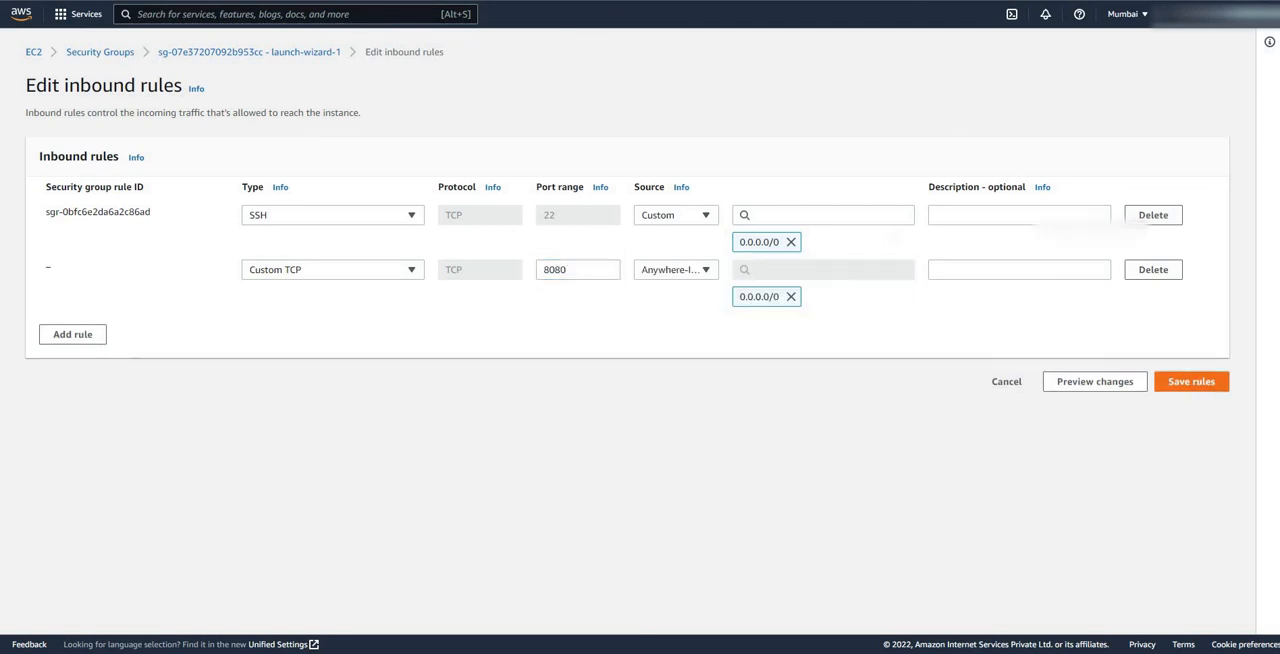
pyautogui.click(1195, 381)
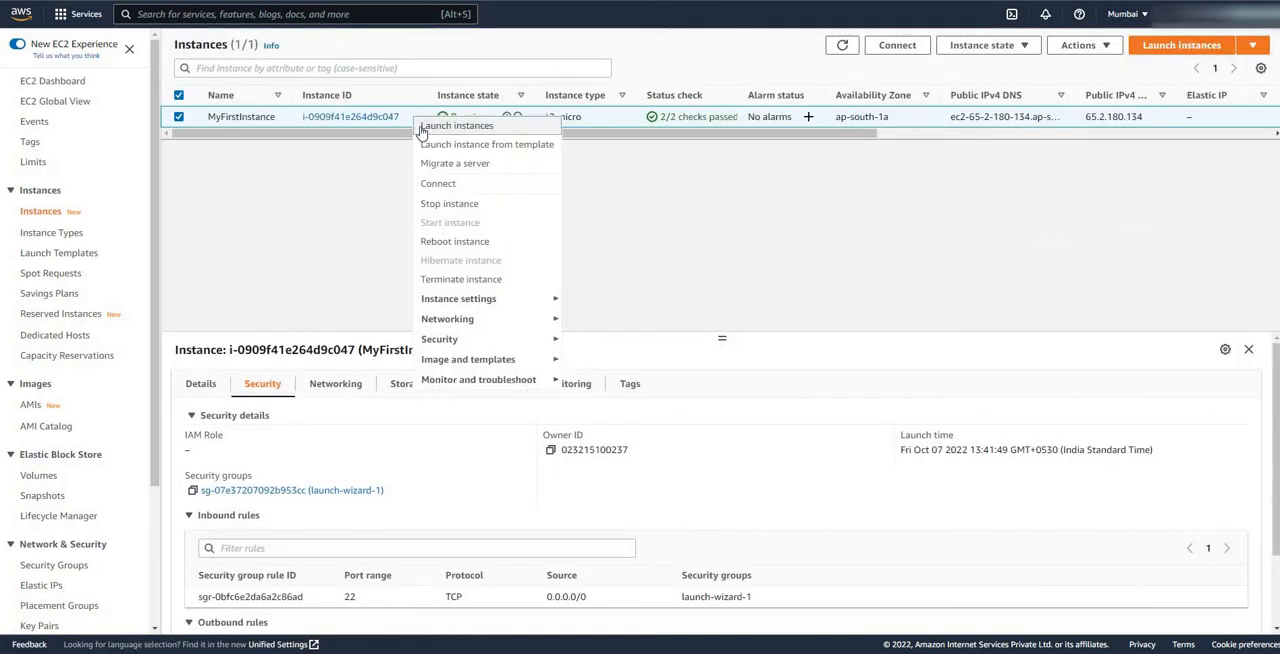
# Stop MyFirstInstance and confirm the Stop dialog
pyautogui.click(449, 204)
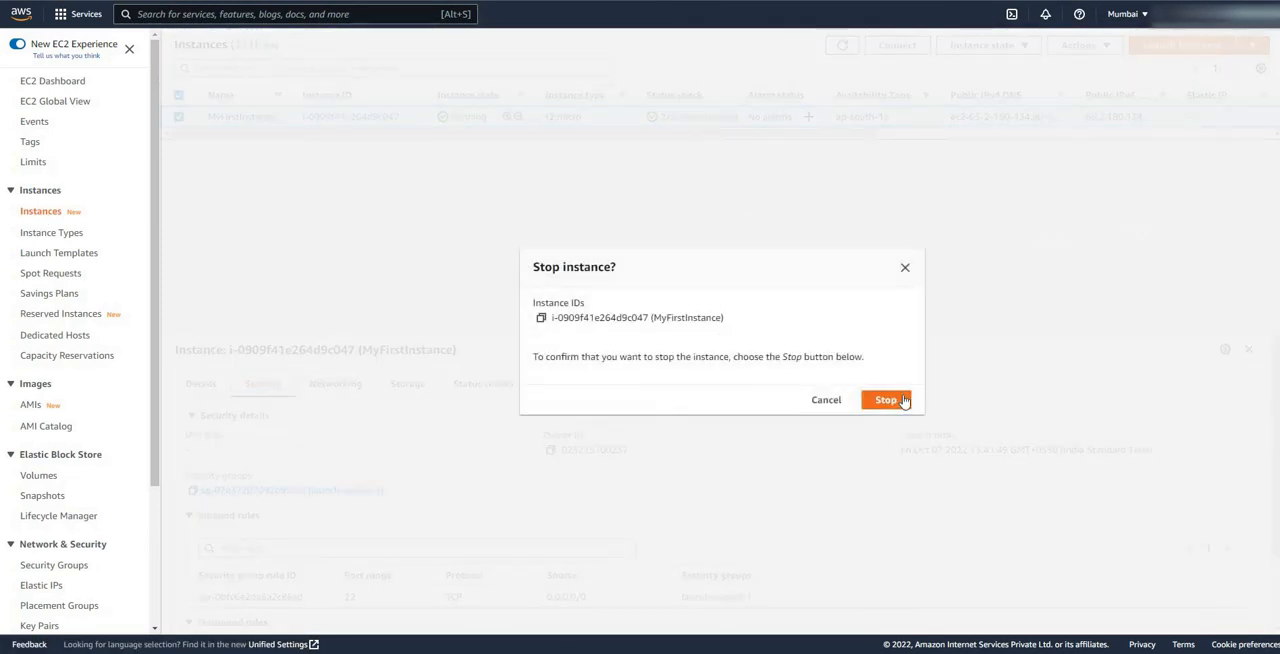
pyautogui.click(885, 399)
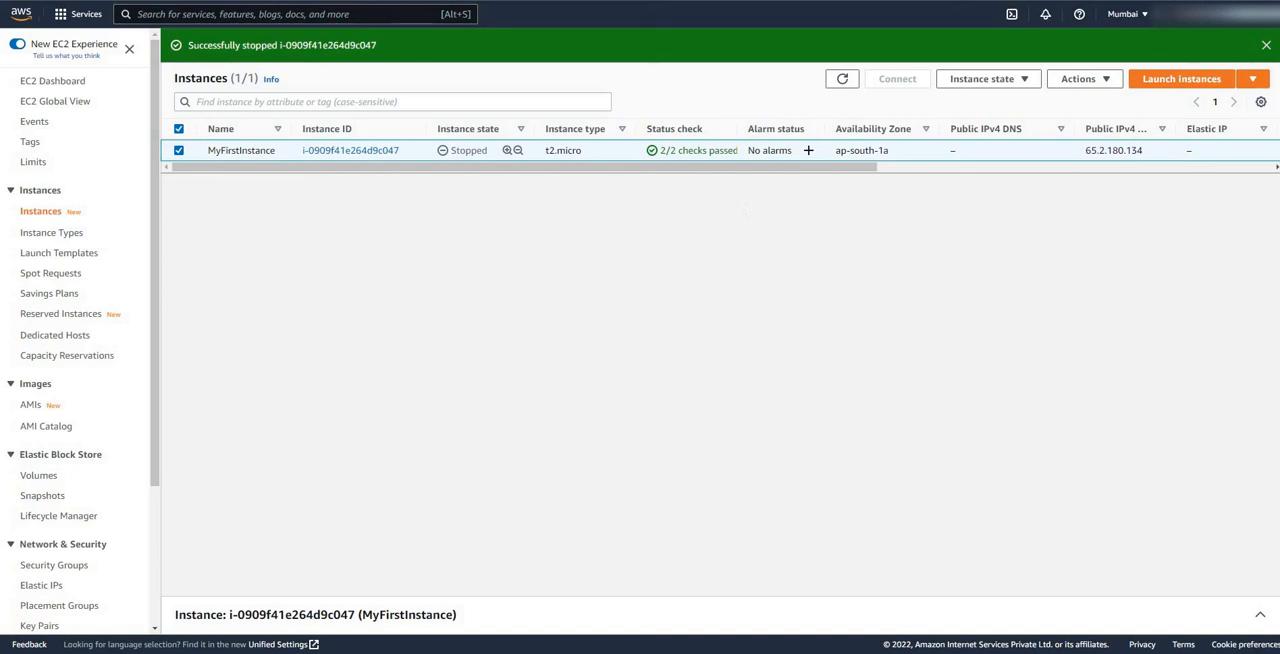
pyautogui.moveTo(362, 267)
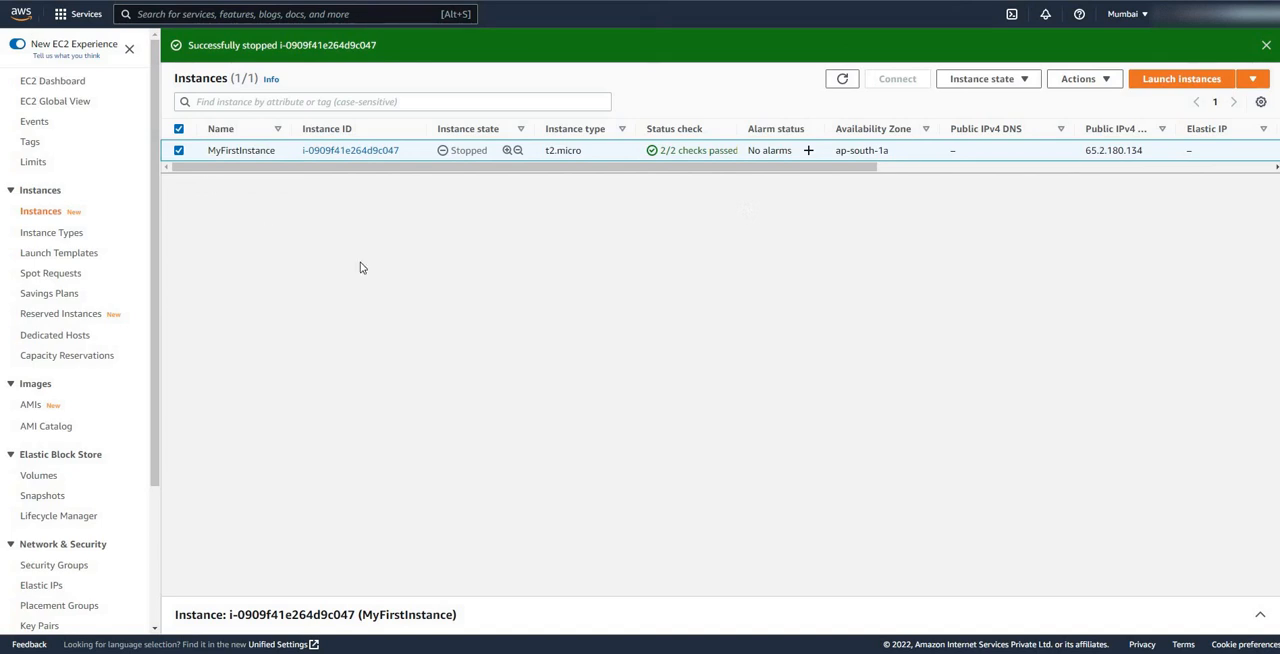